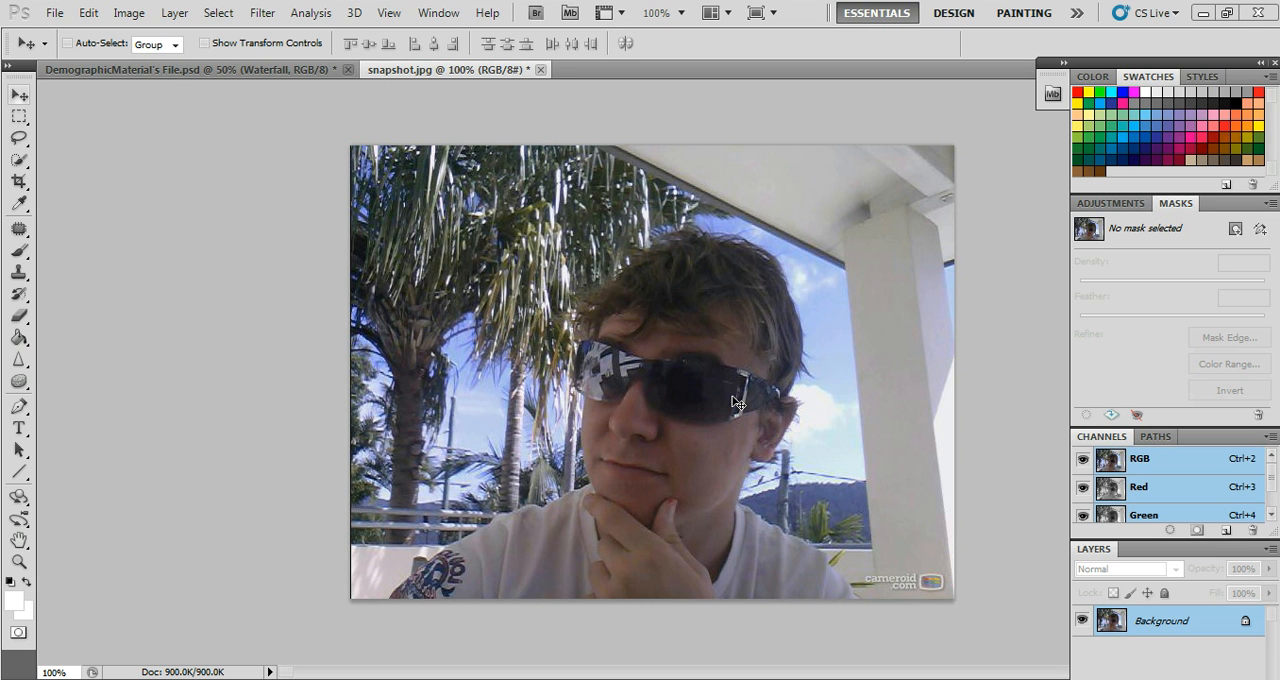
mouse_move(18, 632)
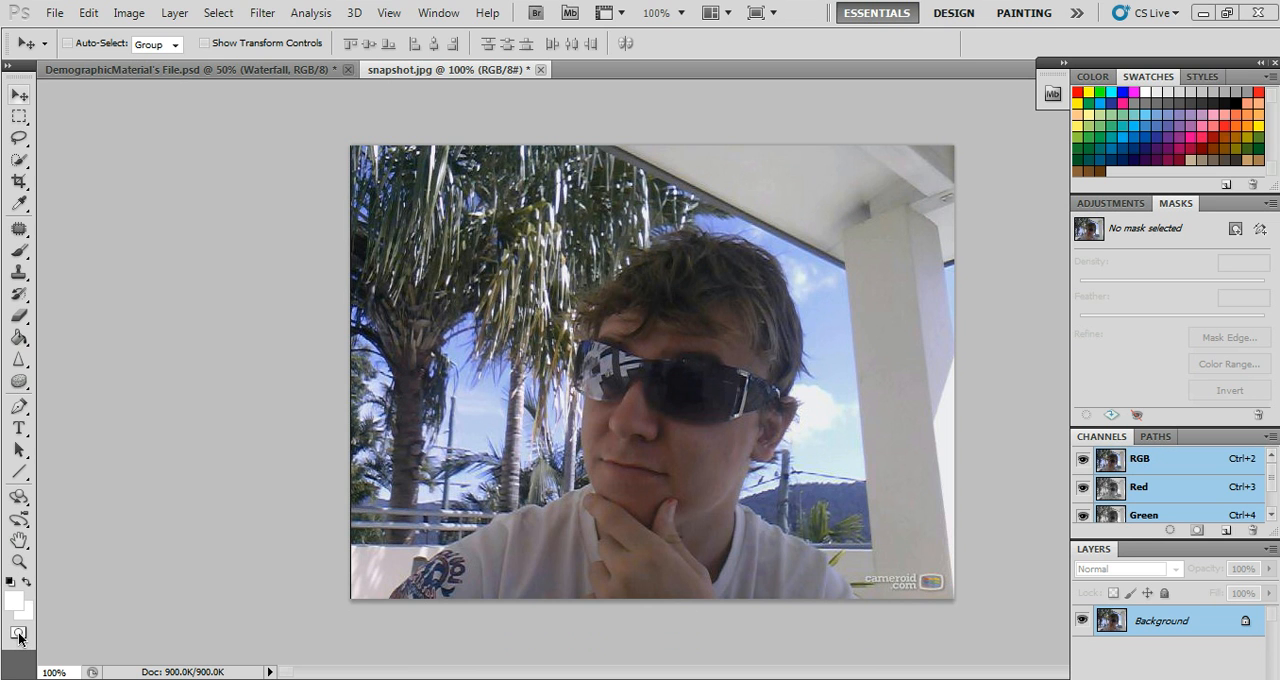
mouse_move(18, 250)
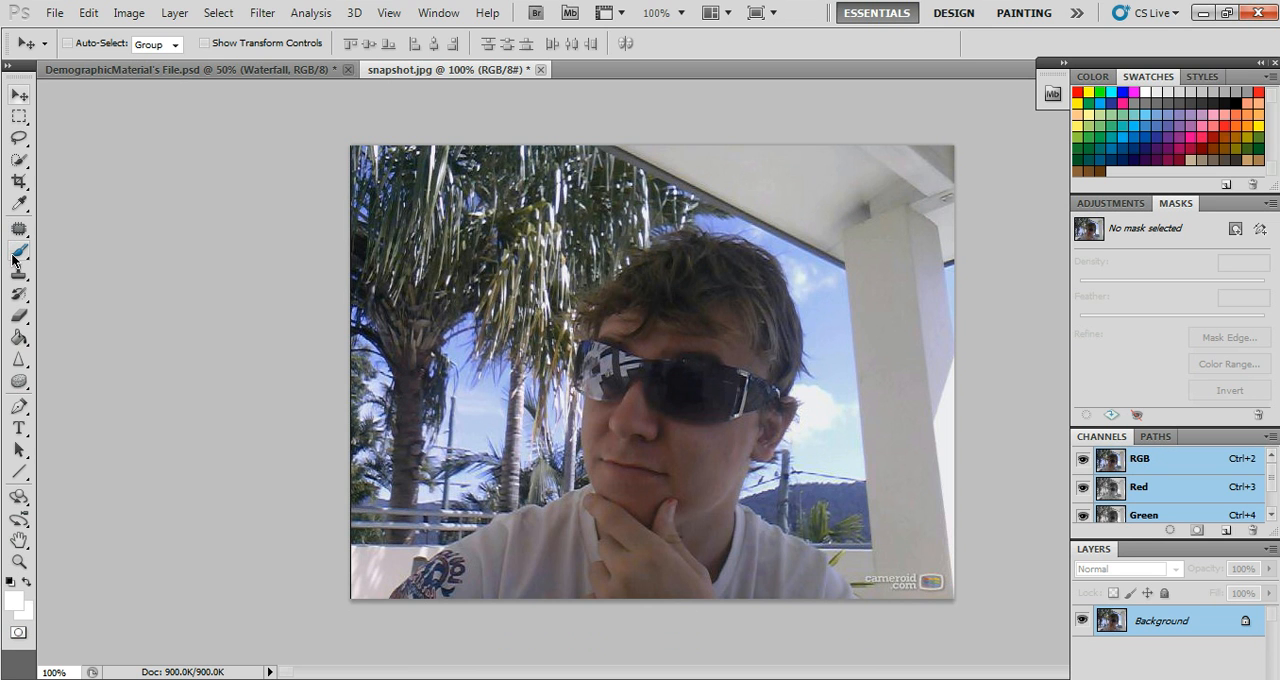
Step: Select the Brush tool ready for painting the mask on the portrait
left_click(18, 252)
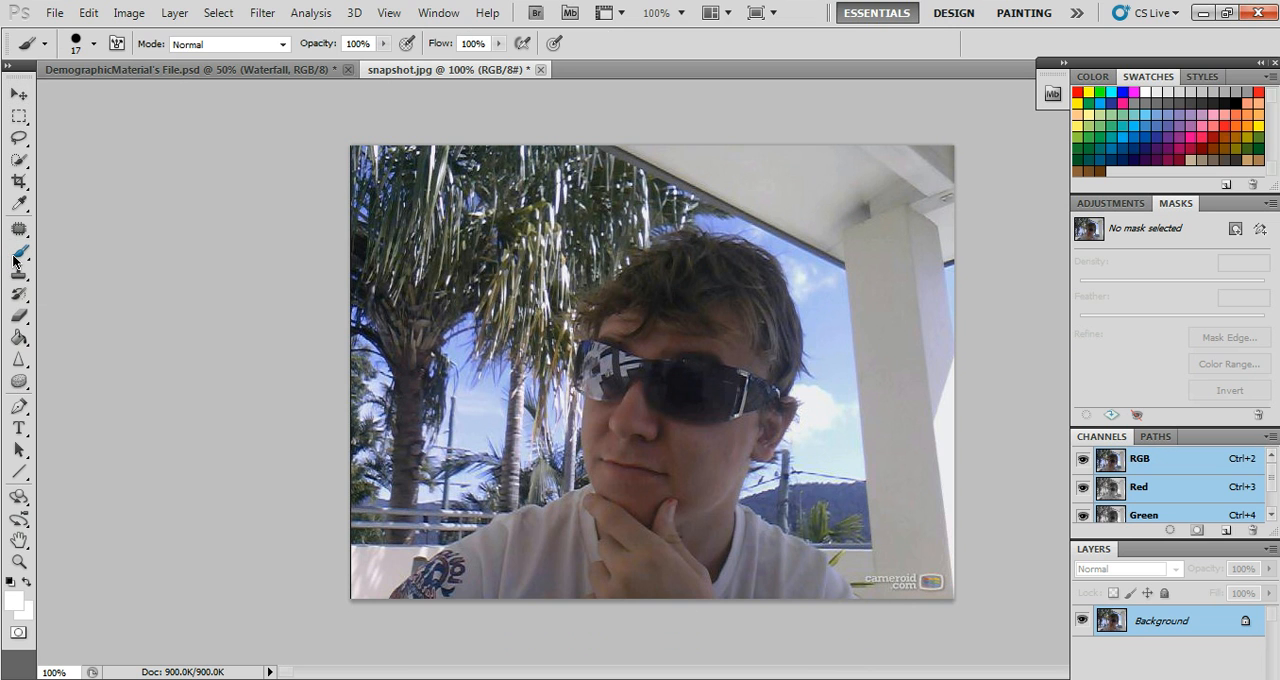
mouse_move(308, 342)
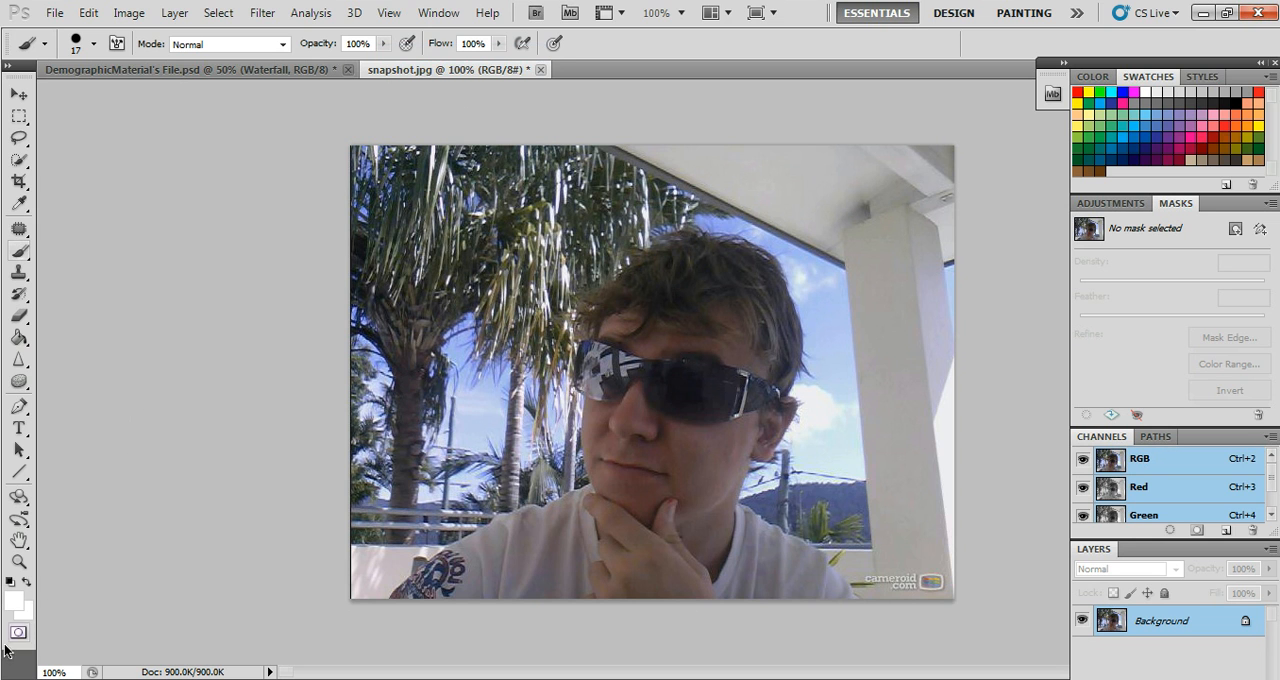
mouse_move(784, 130)
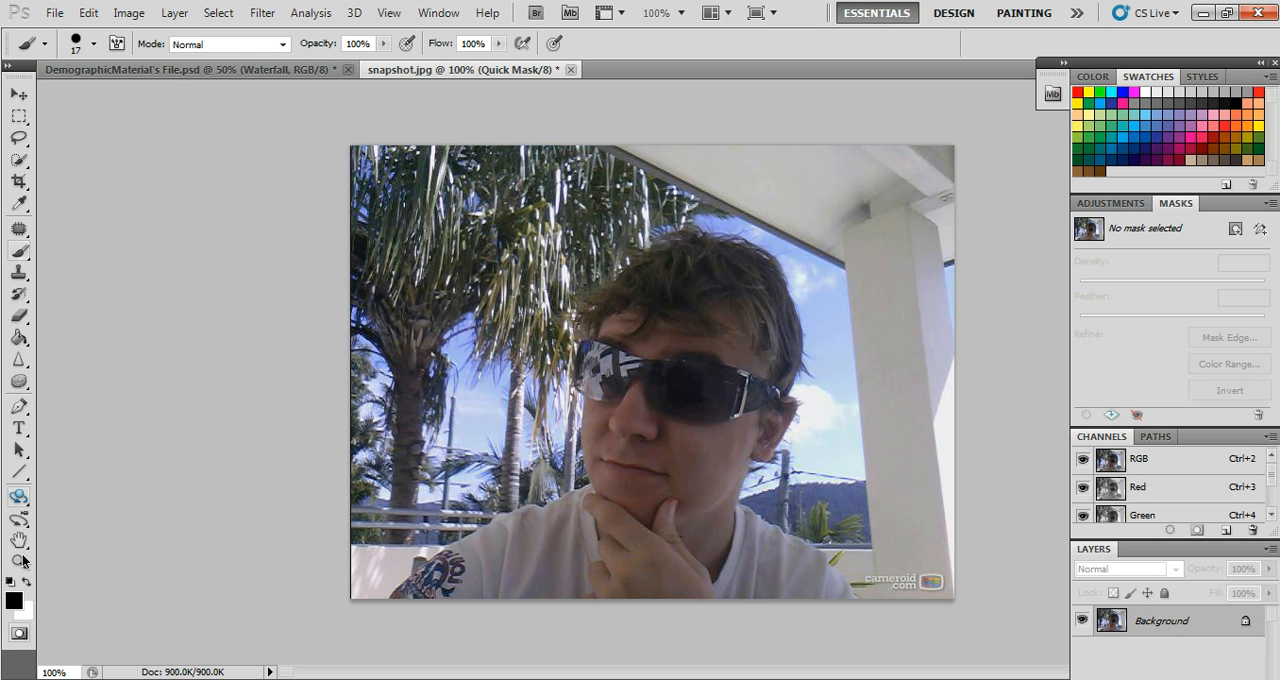
mouse_move(598, 350)
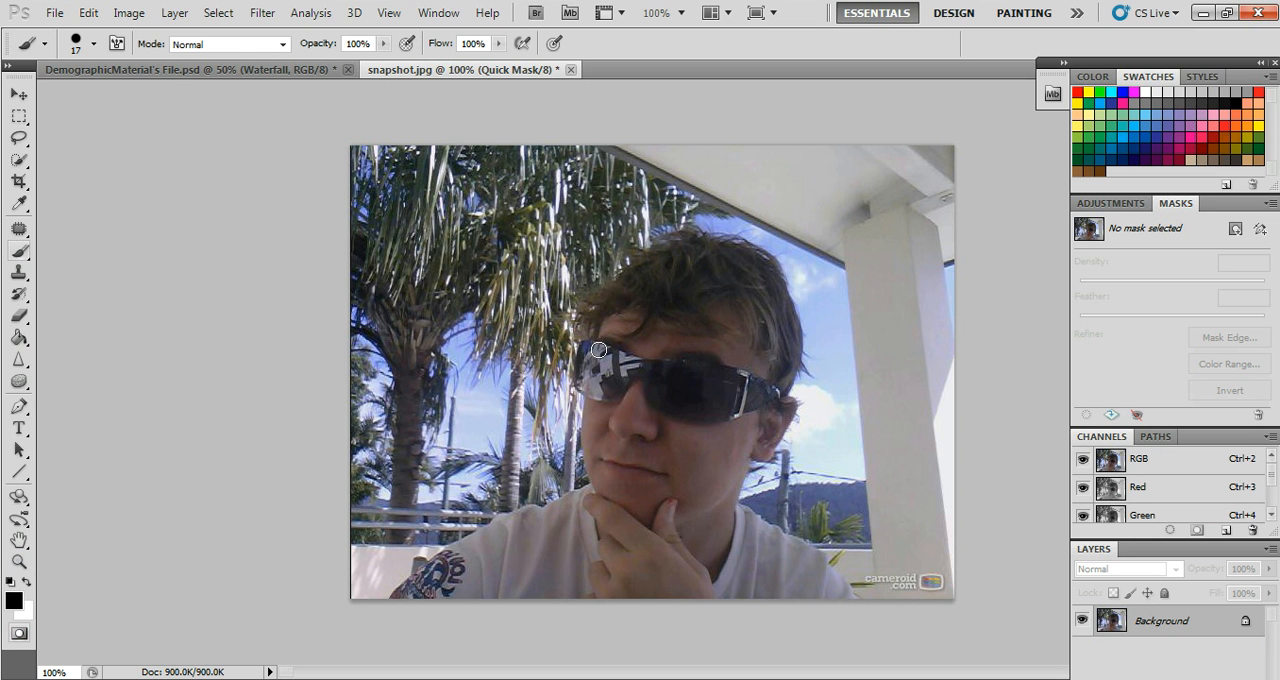
Step: Paint the Quick Mask over both lenses and the frame of the sunglasses
left_click(588, 352)
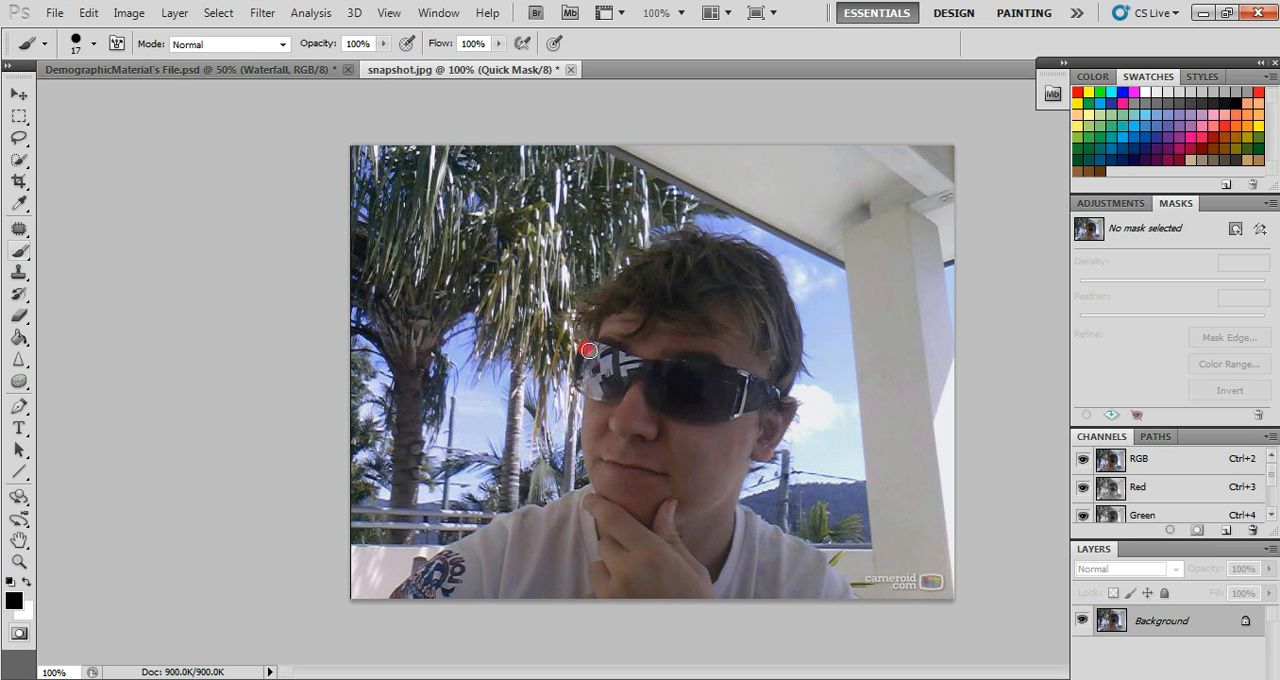
left_click_drag(588, 350, 636, 376)
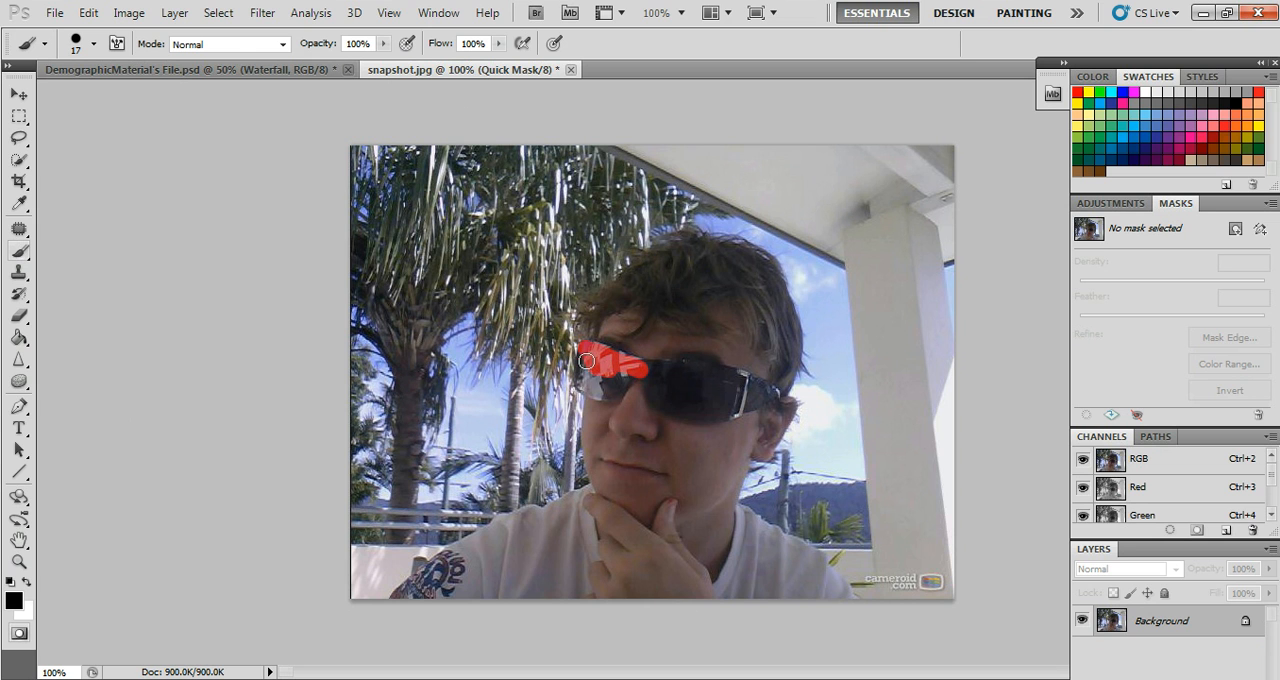
left_click_drag(588, 362, 608, 374)
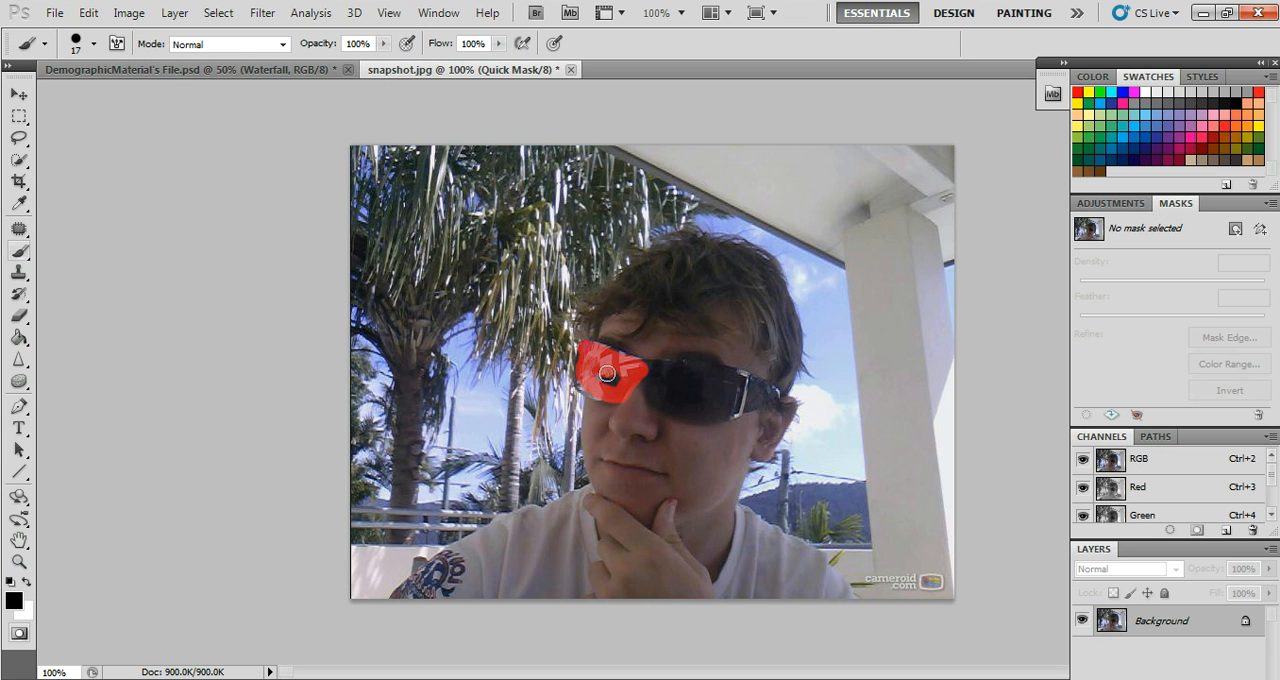
left_click_drag(608, 374, 592, 364)
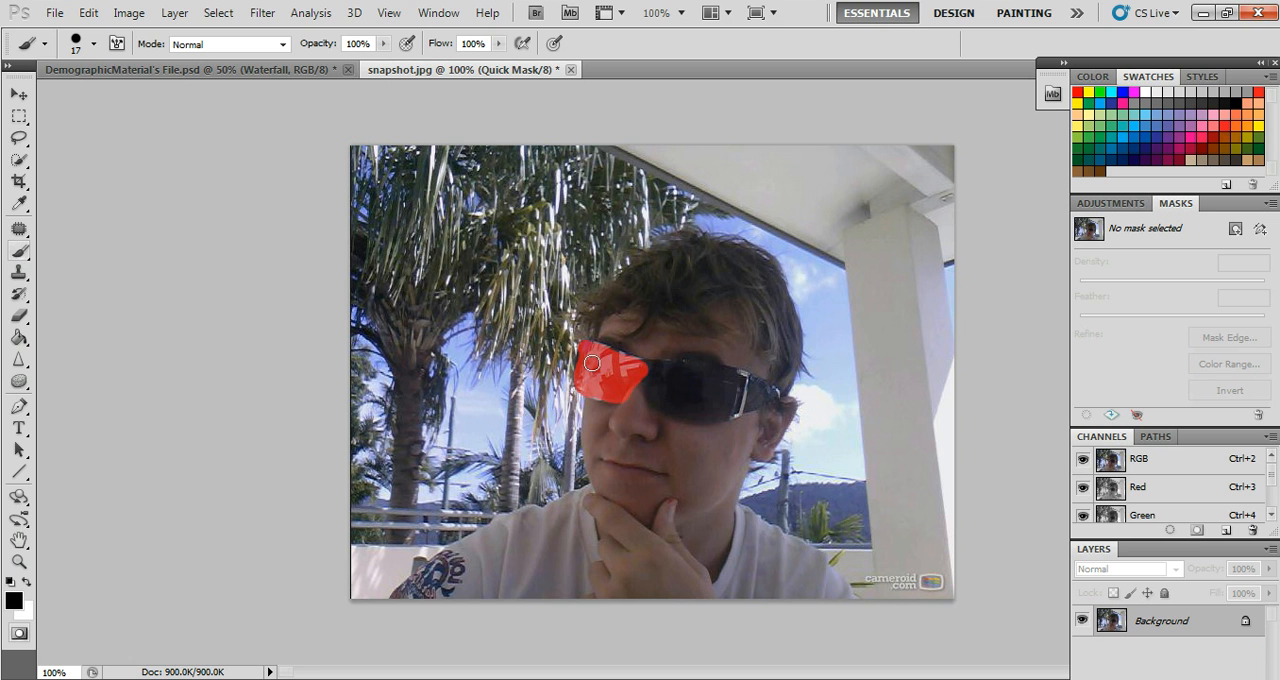
left_click_drag(590, 364, 716, 370)
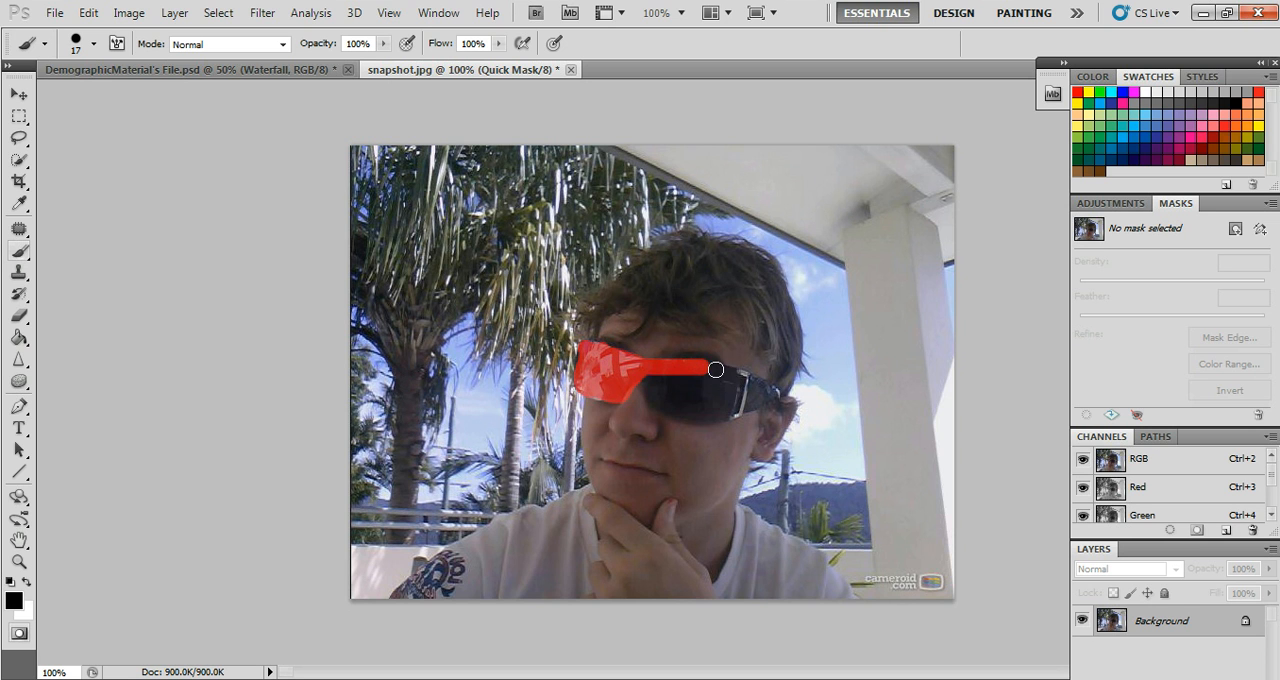
left_click_drag(716, 370, 728, 400)
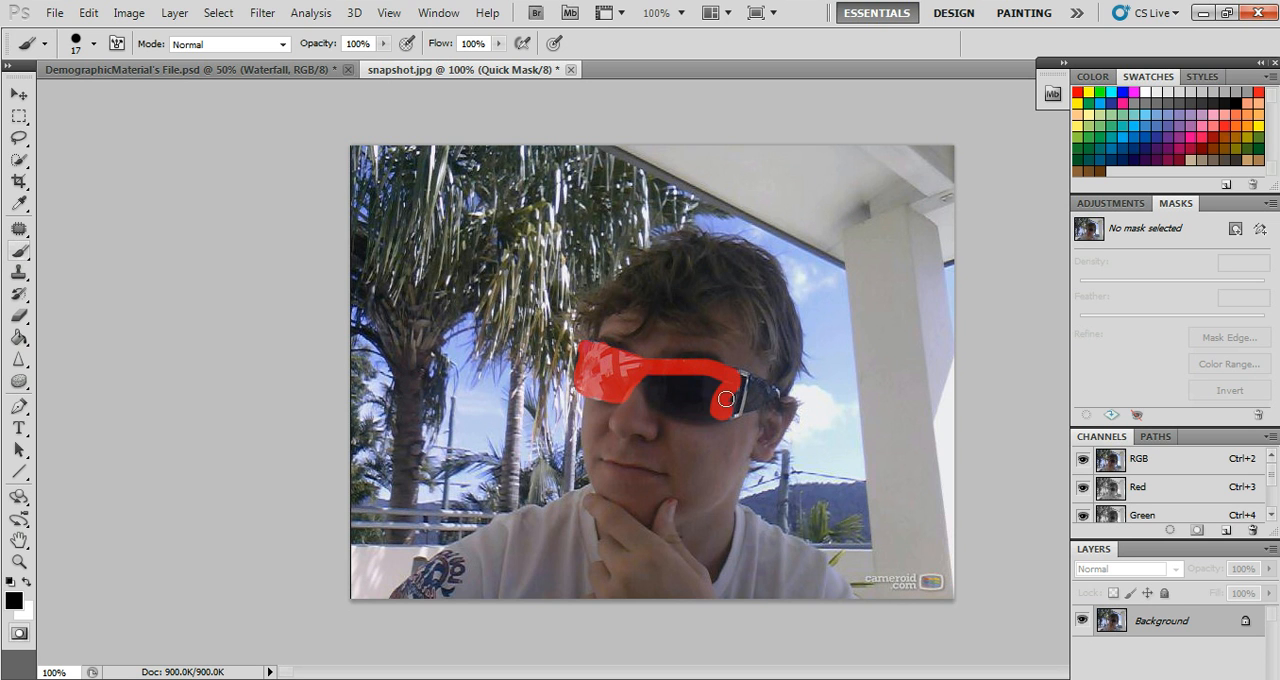
left_click_drag(724, 400, 696, 408)
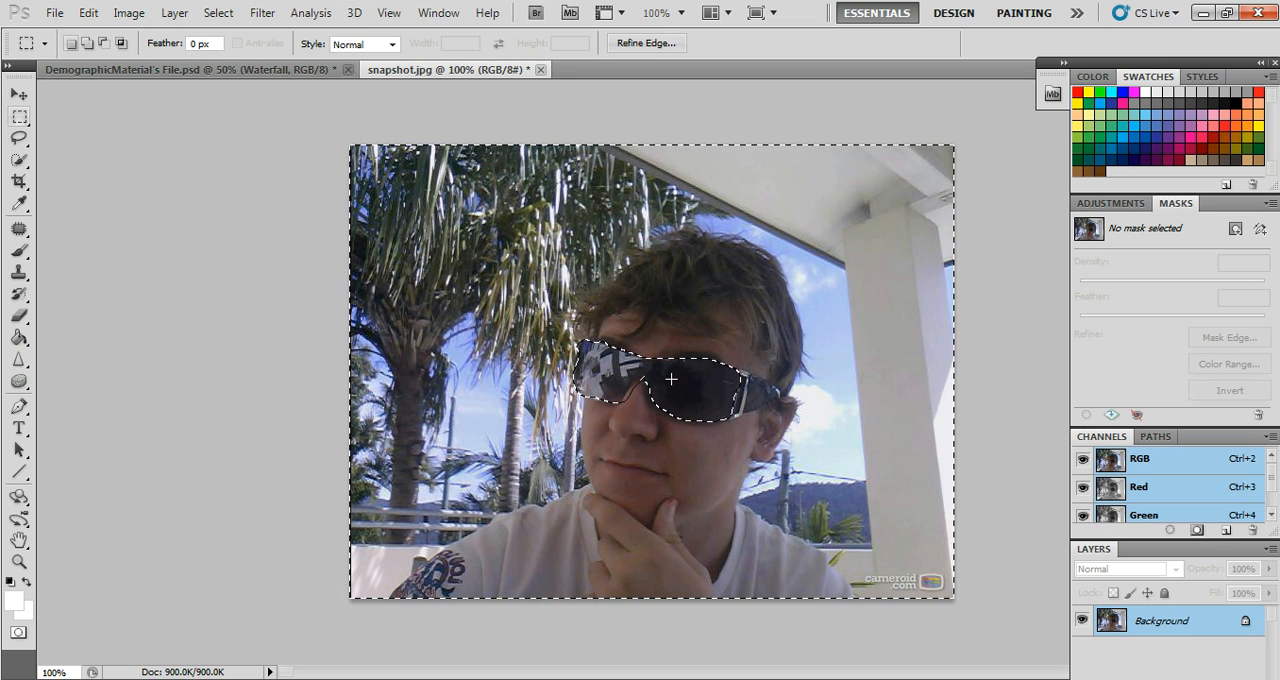
mouse_move(484, 328)
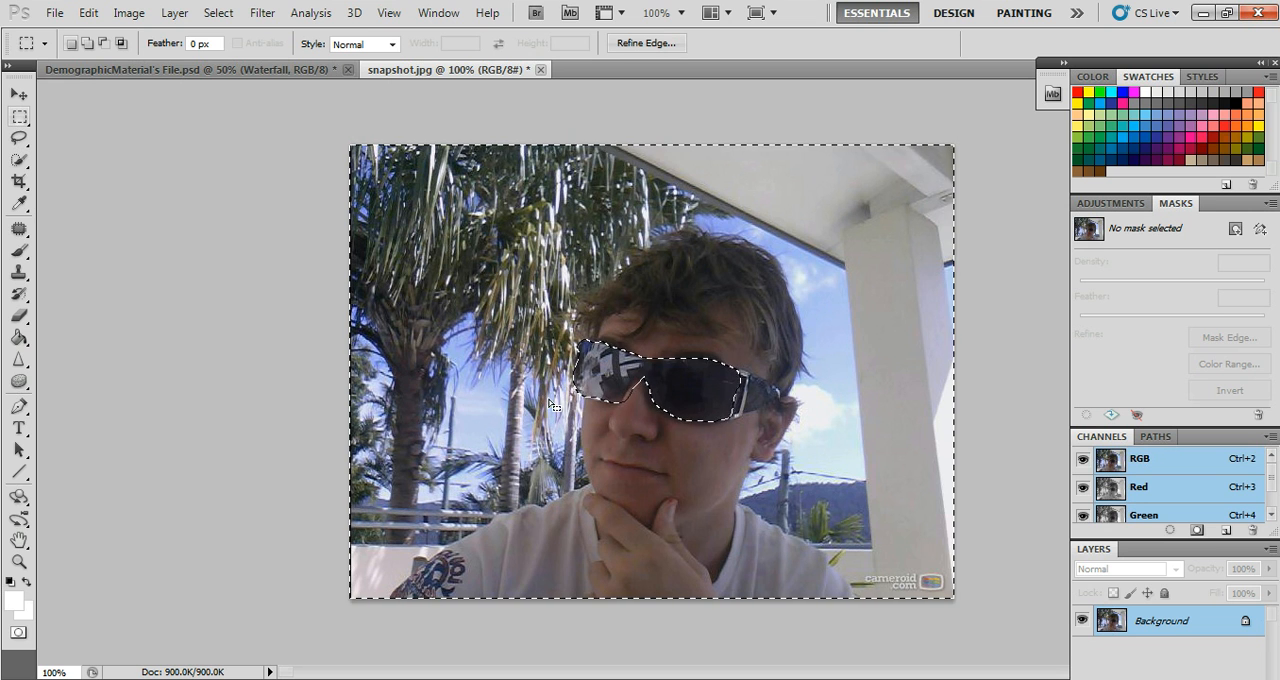
mouse_move(364, 528)
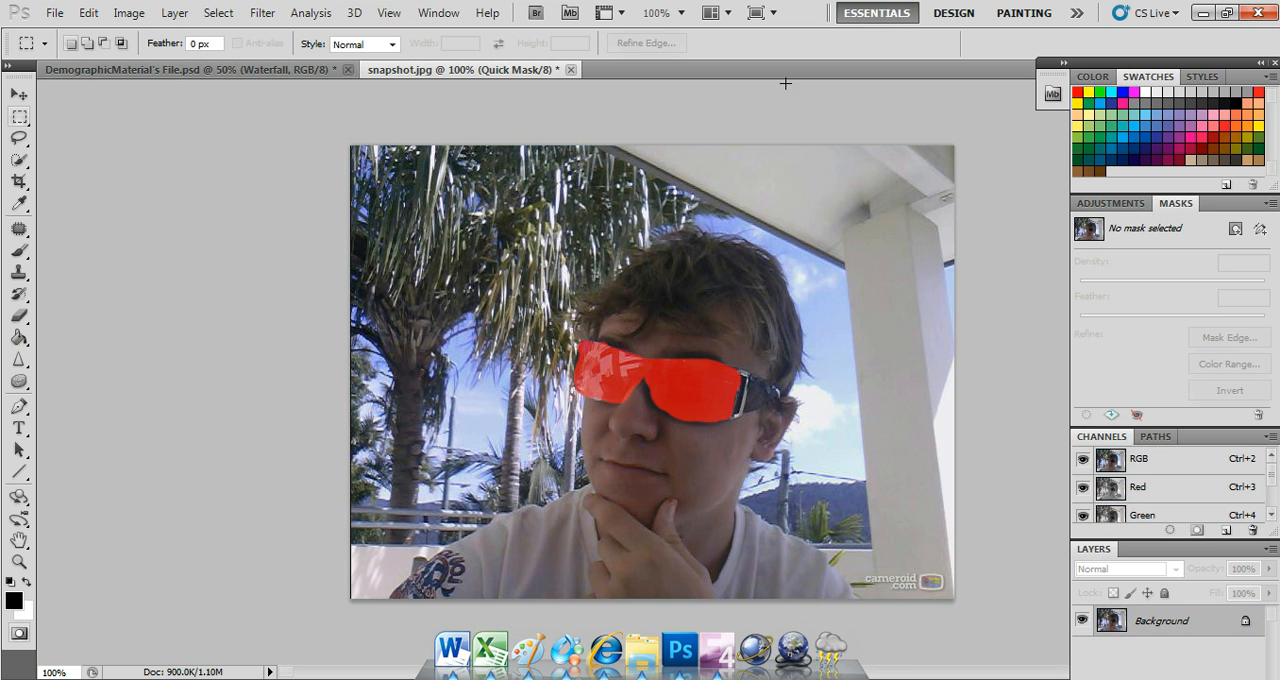
Step: Touch up the red mask overlay with the brush and turn it back into a selection
left_click(18, 228)
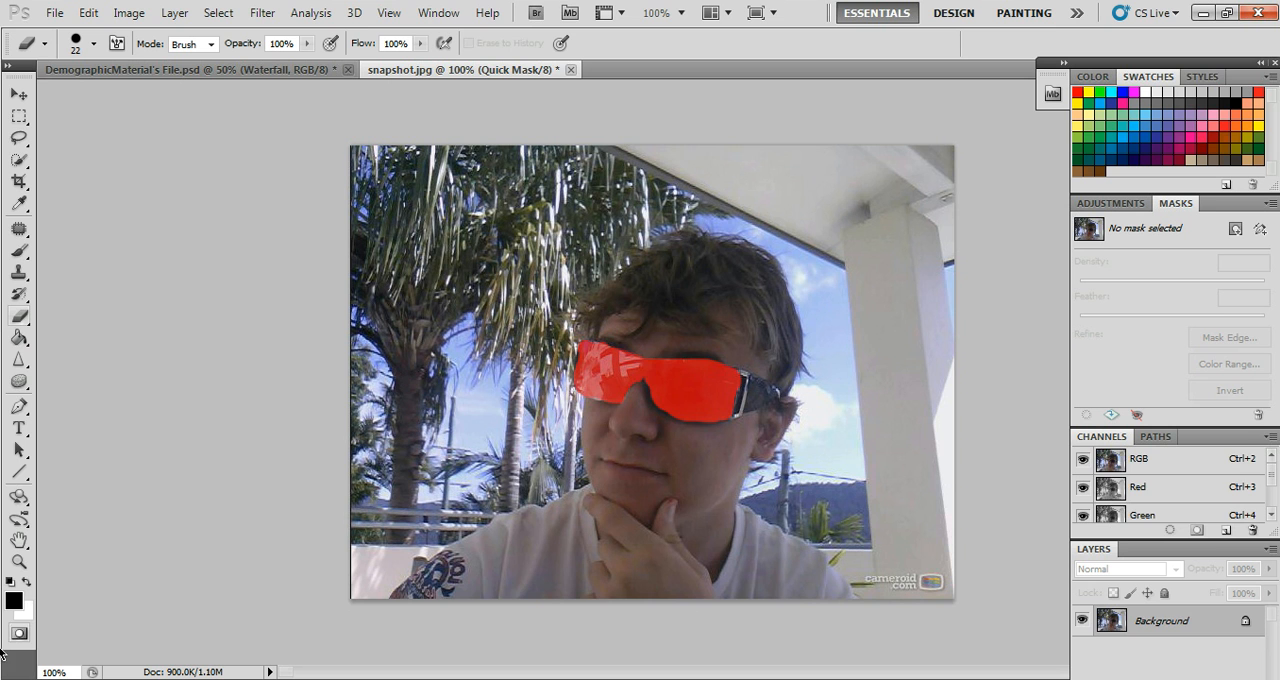
left_click(20, 632)
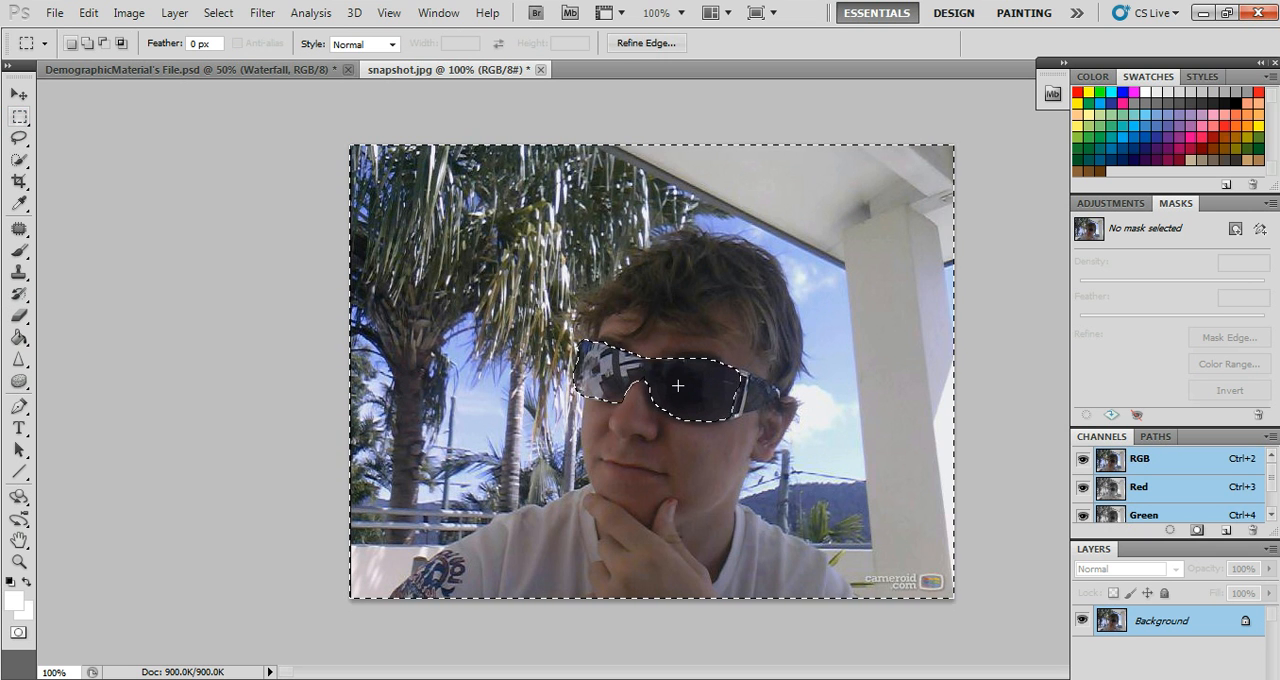
Step: Invert the selection via the context menu so only the sunglasses are selected
right_click(676, 386)
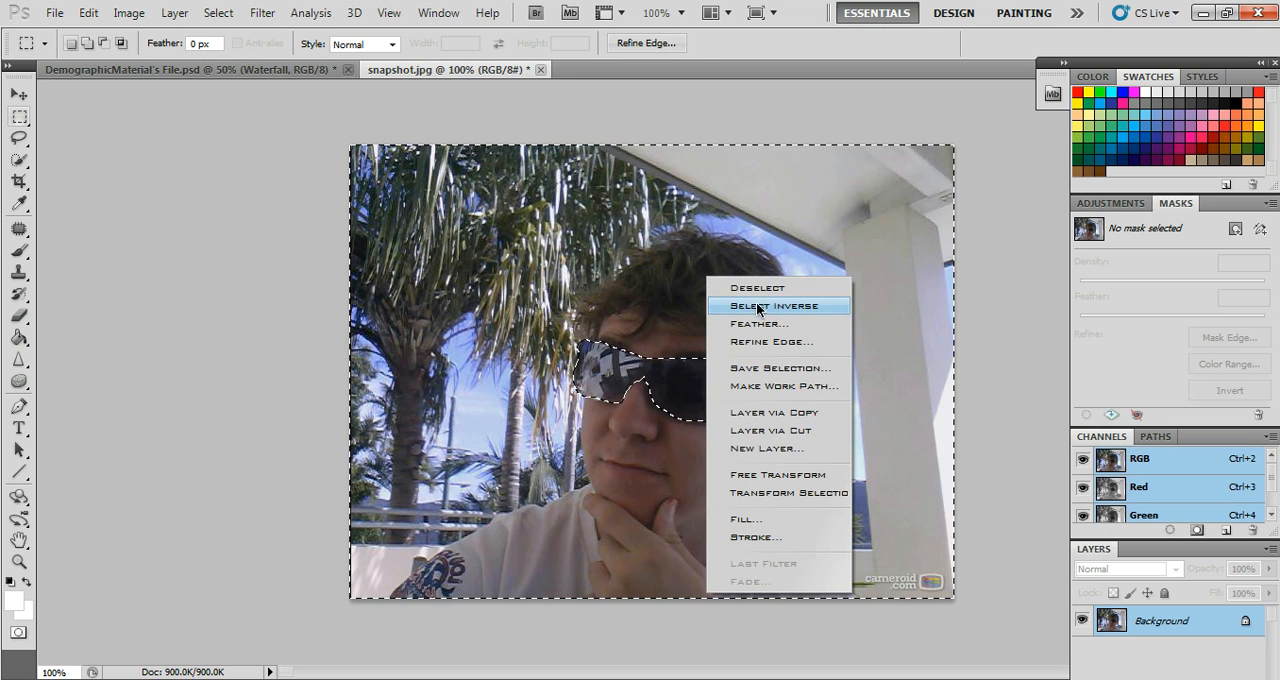
left_click(772, 304)
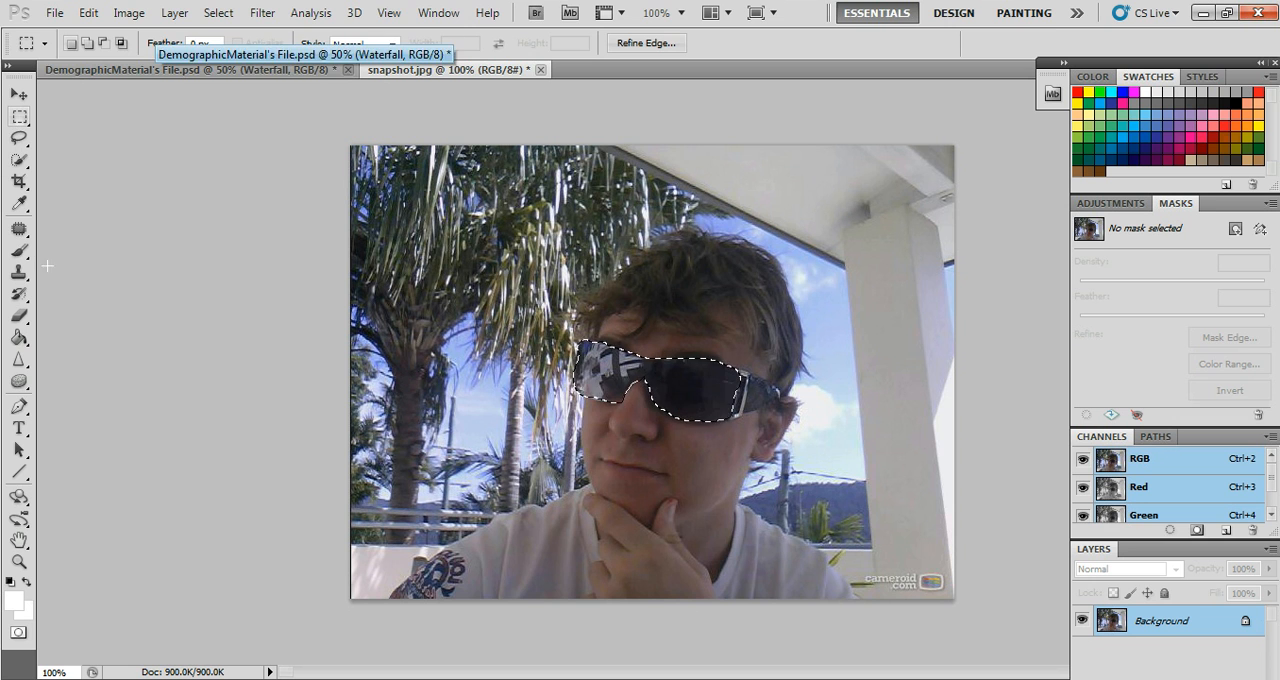
Step: Copy the selected sunglasses to a new Layer 1 with Layer via Copy
right_click(700, 396)
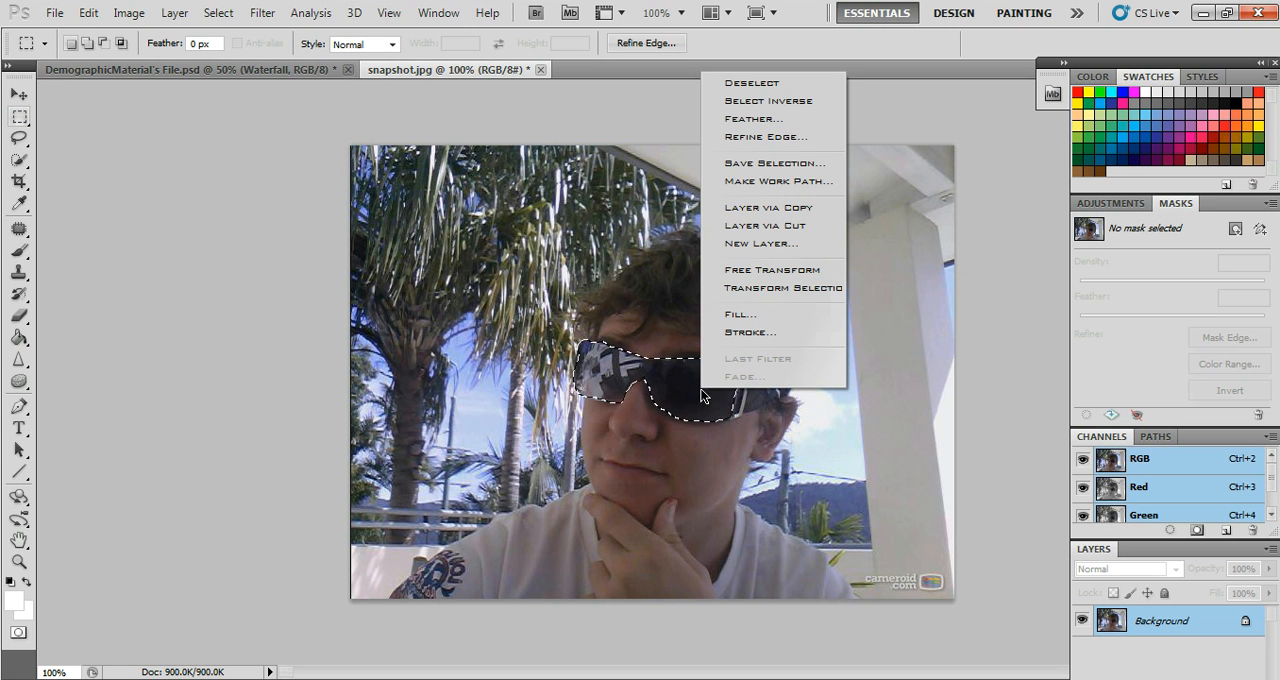
mouse_move(768, 206)
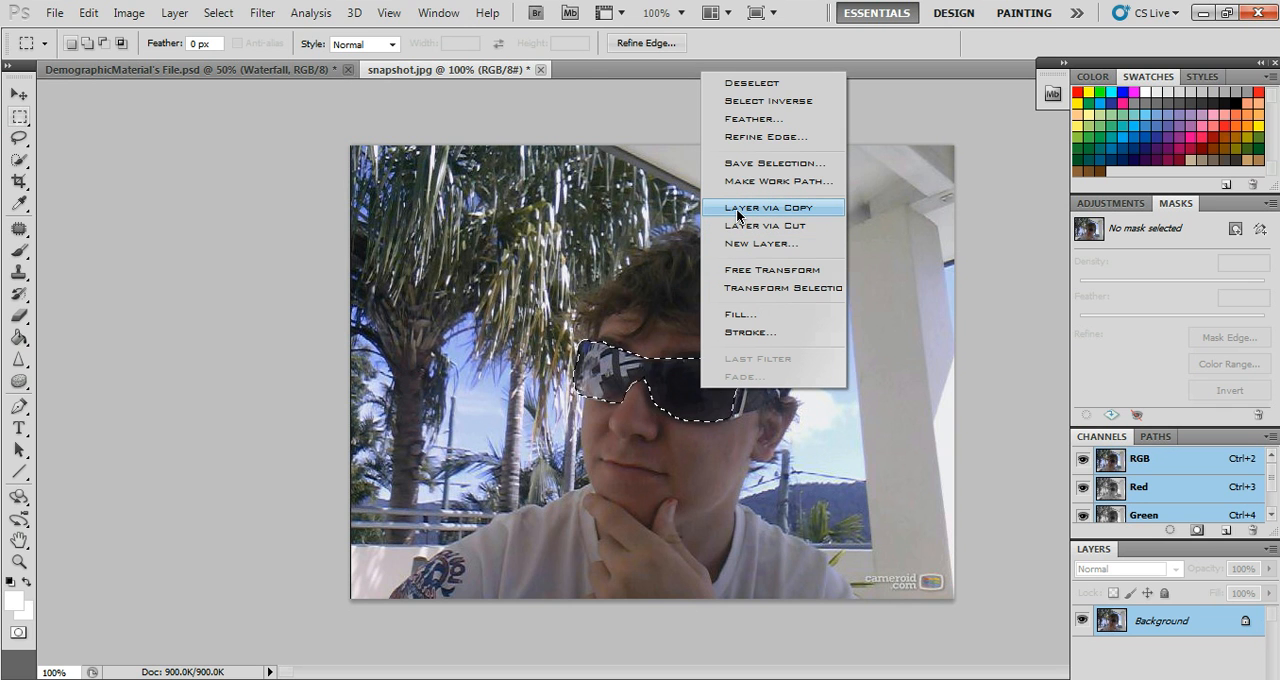
left_click(768, 206)
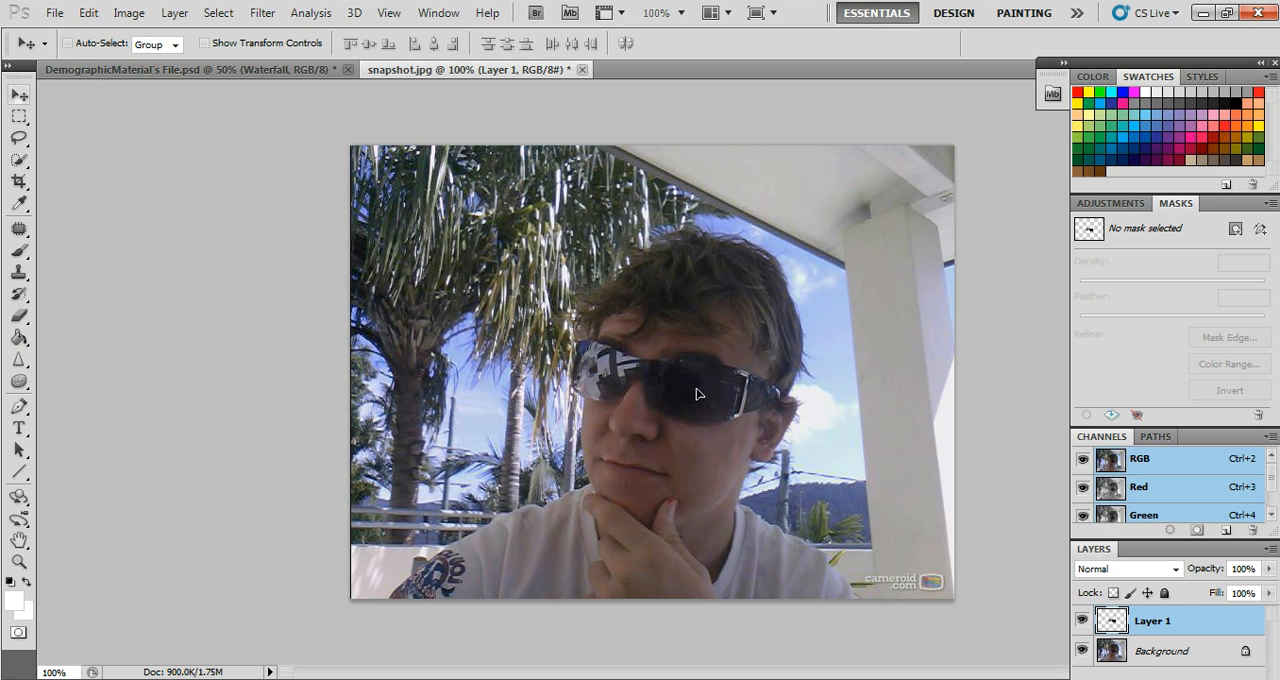
mouse_move(336, 290)
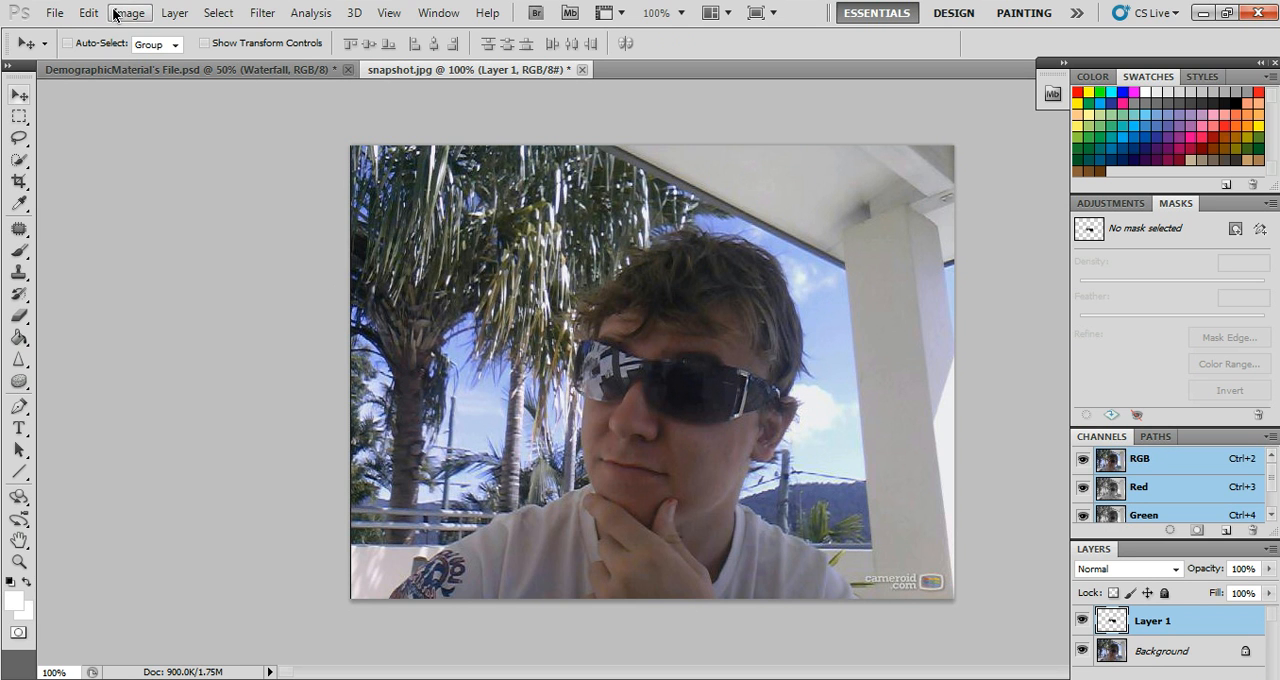
left_click(128, 12)
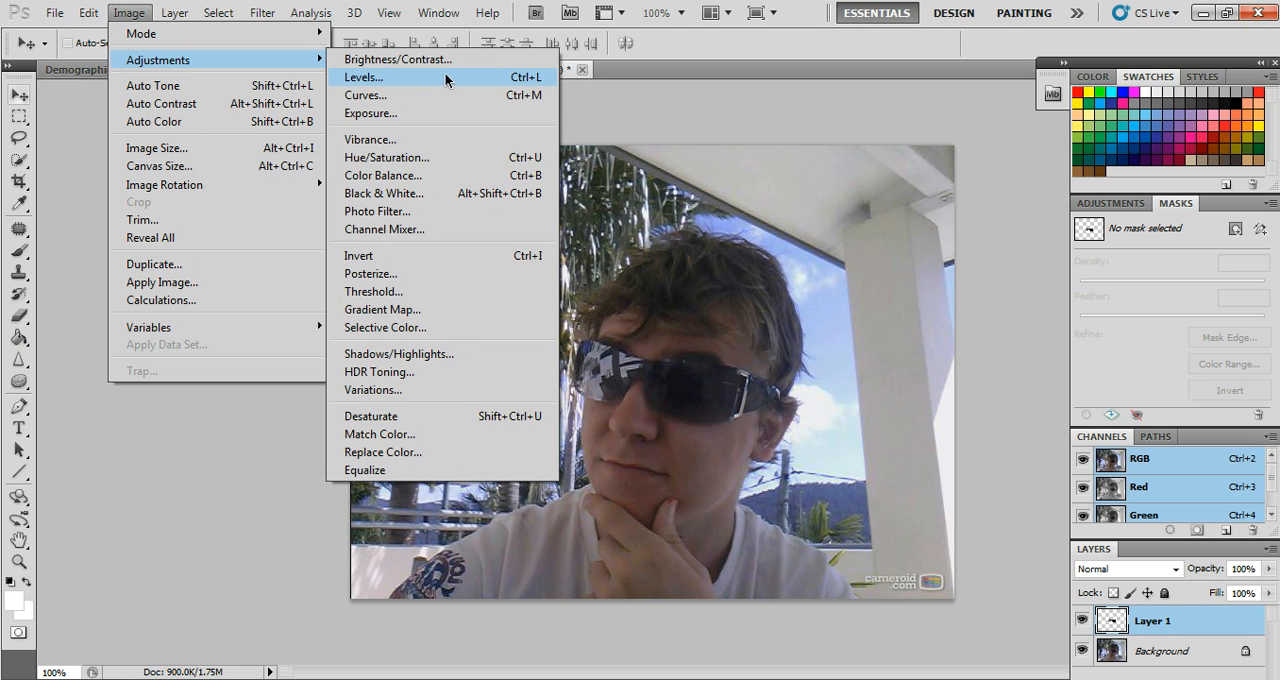
mouse_move(398, 60)
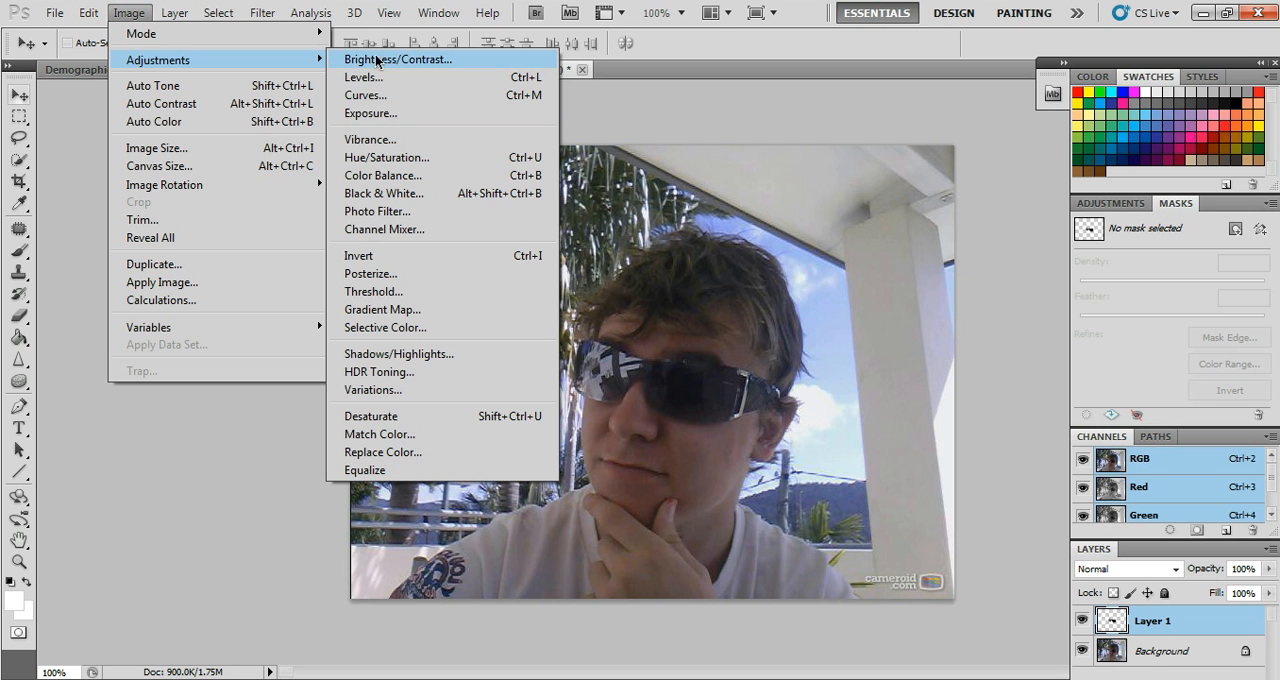
left_click(398, 60)
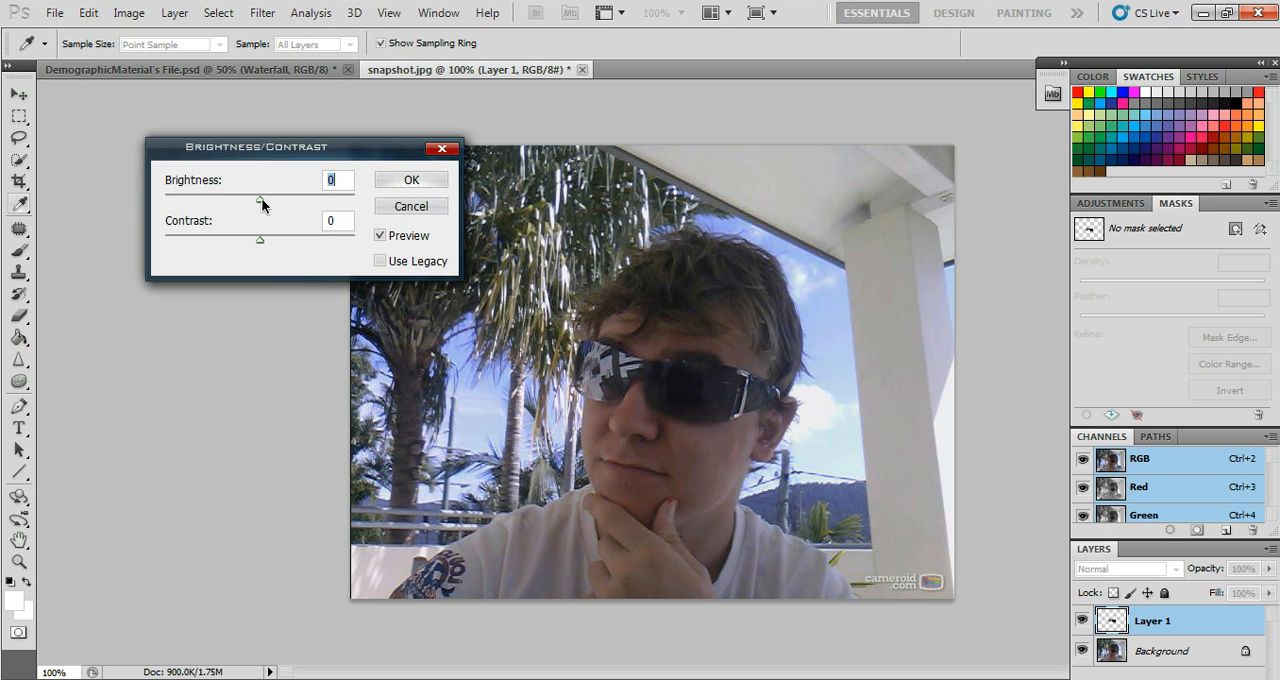
left_click_drag(258, 196, 332, 196)
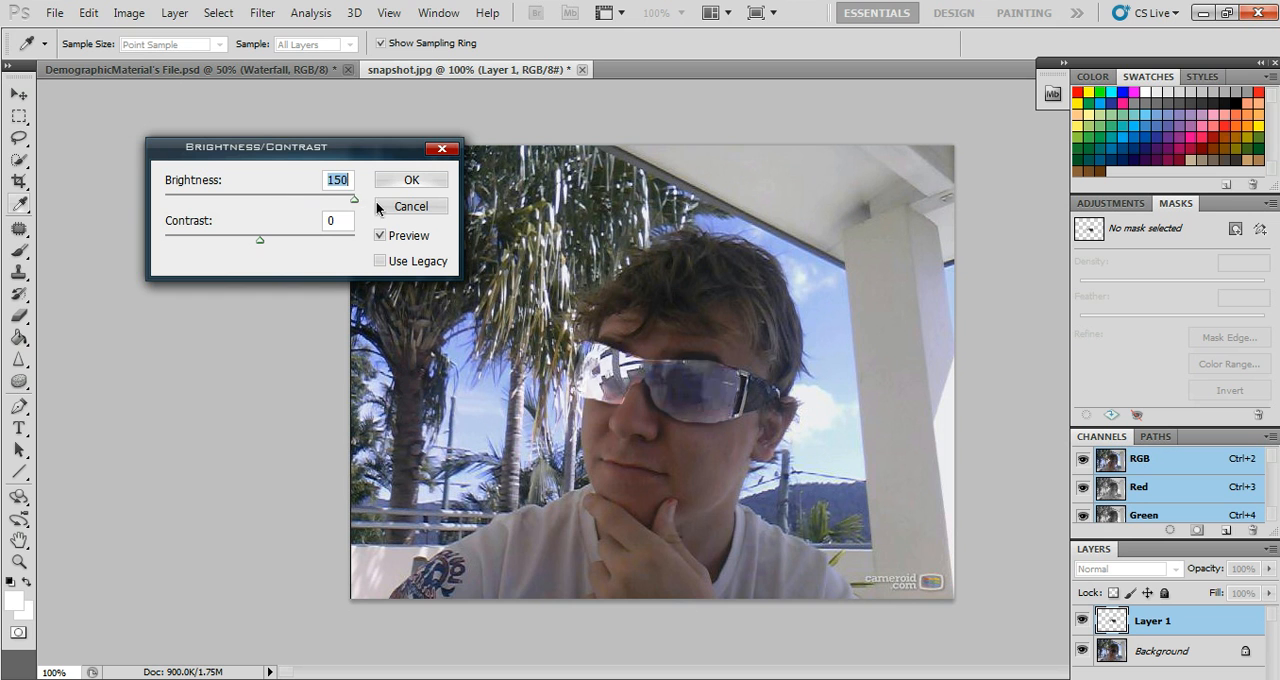
left_click_drag(354, 200, 316, 200)
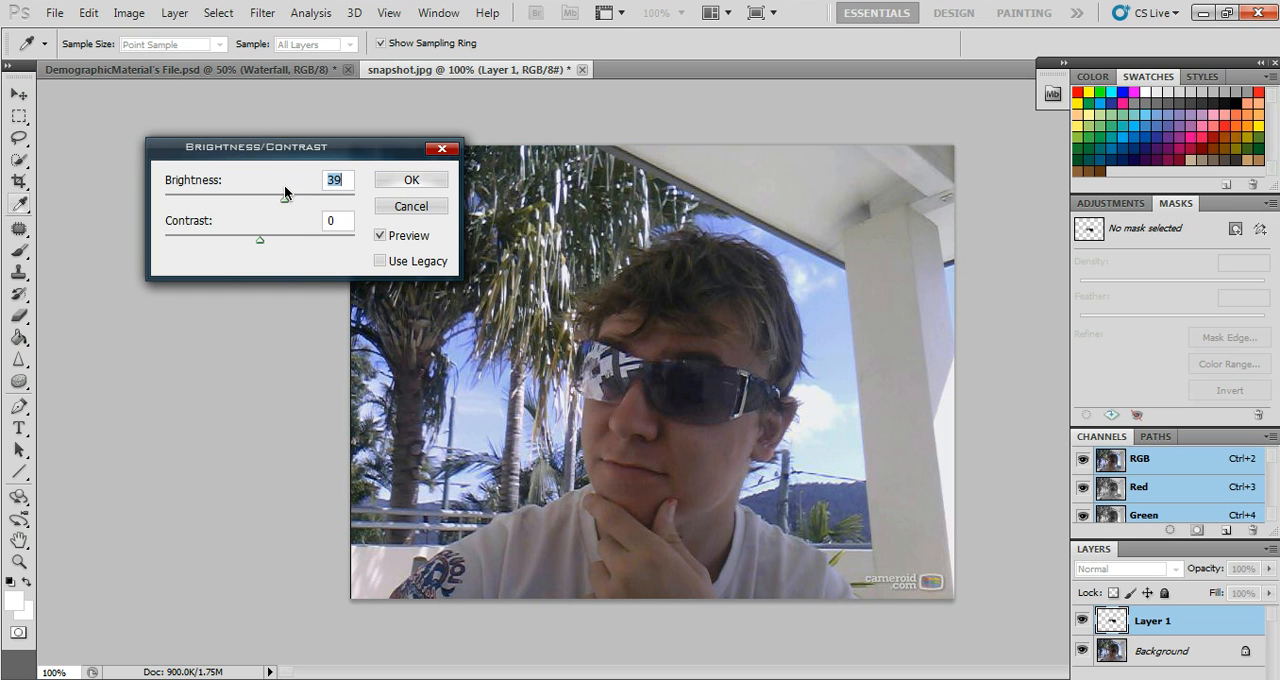
left_click_drag(258, 200, 352, 200)
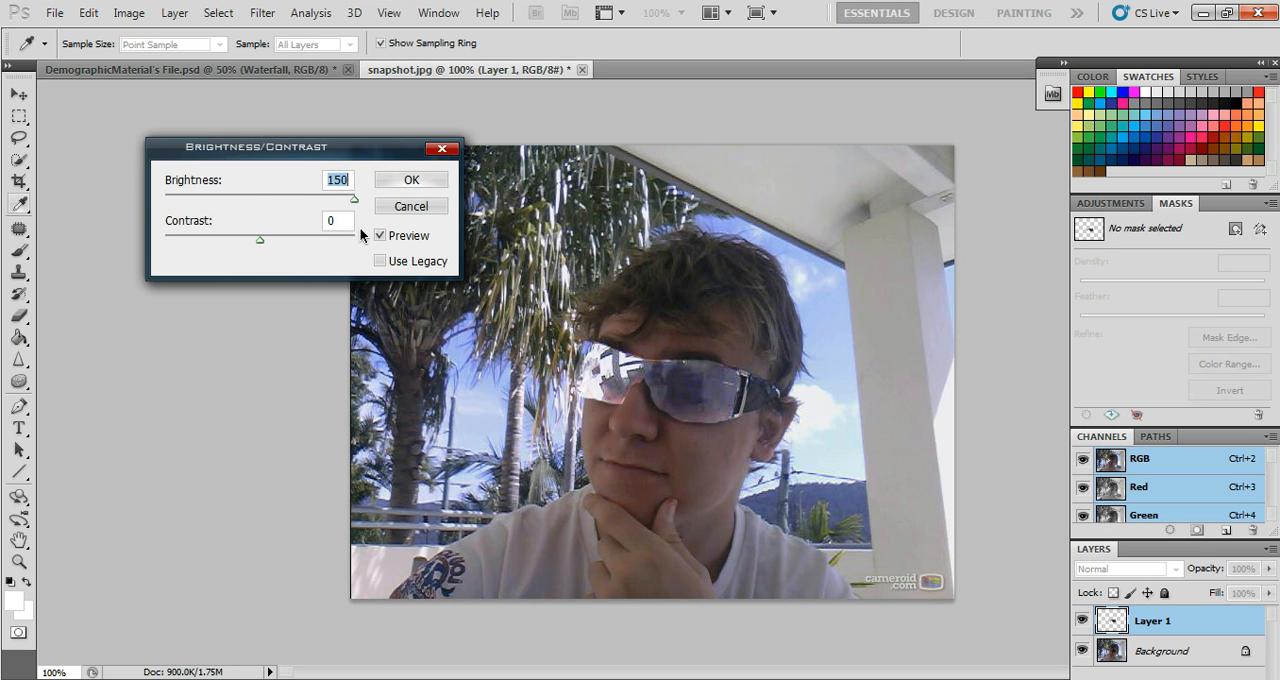
left_click_drag(352, 198, 260, 198)
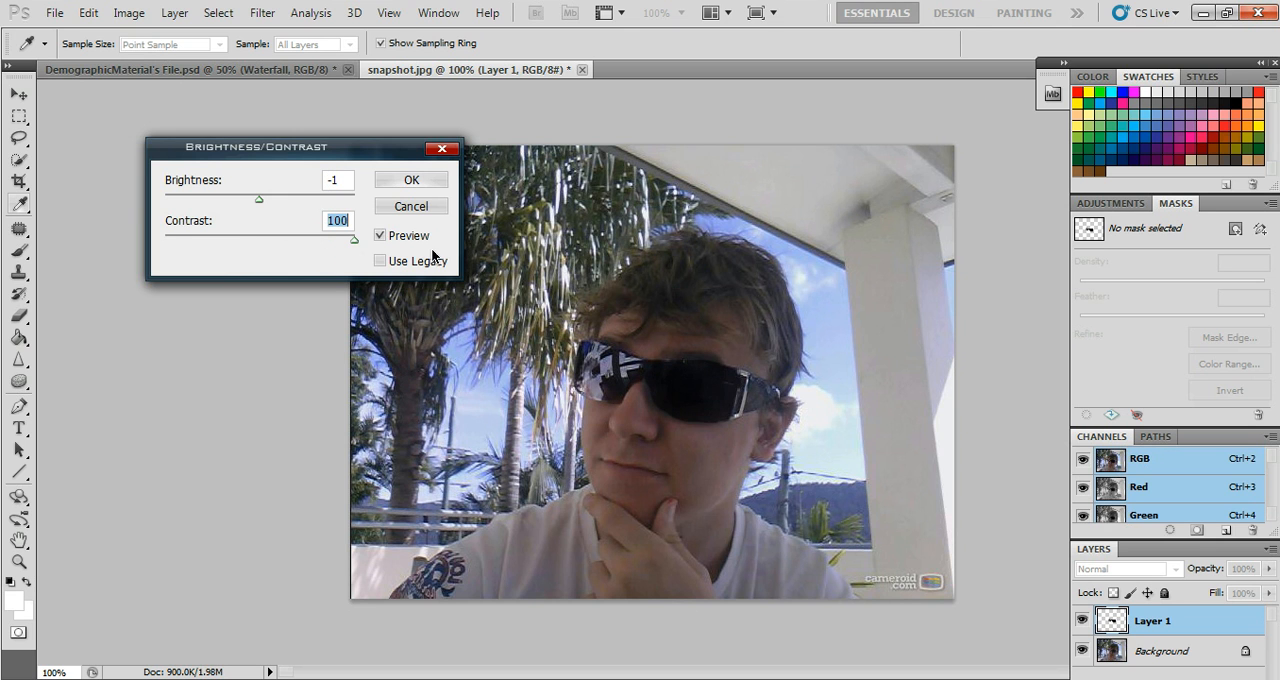
left_click_drag(352, 238, 264, 238)
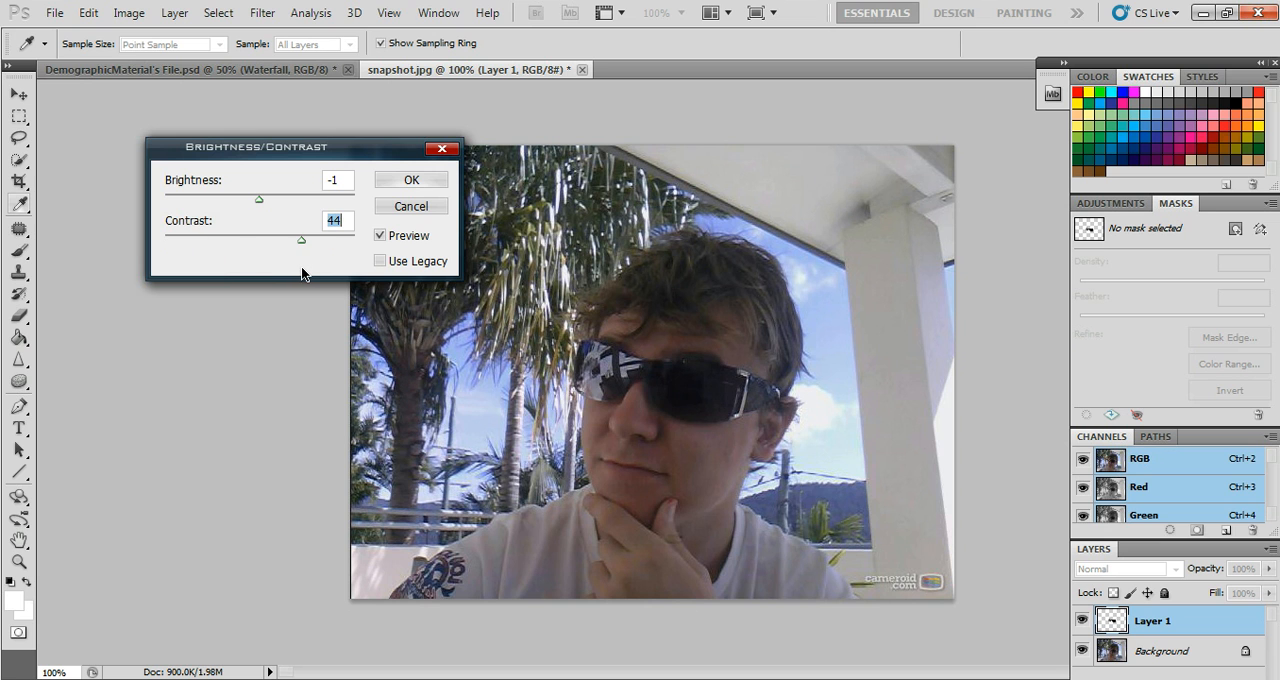
left_click_drag(300, 240, 196, 240)
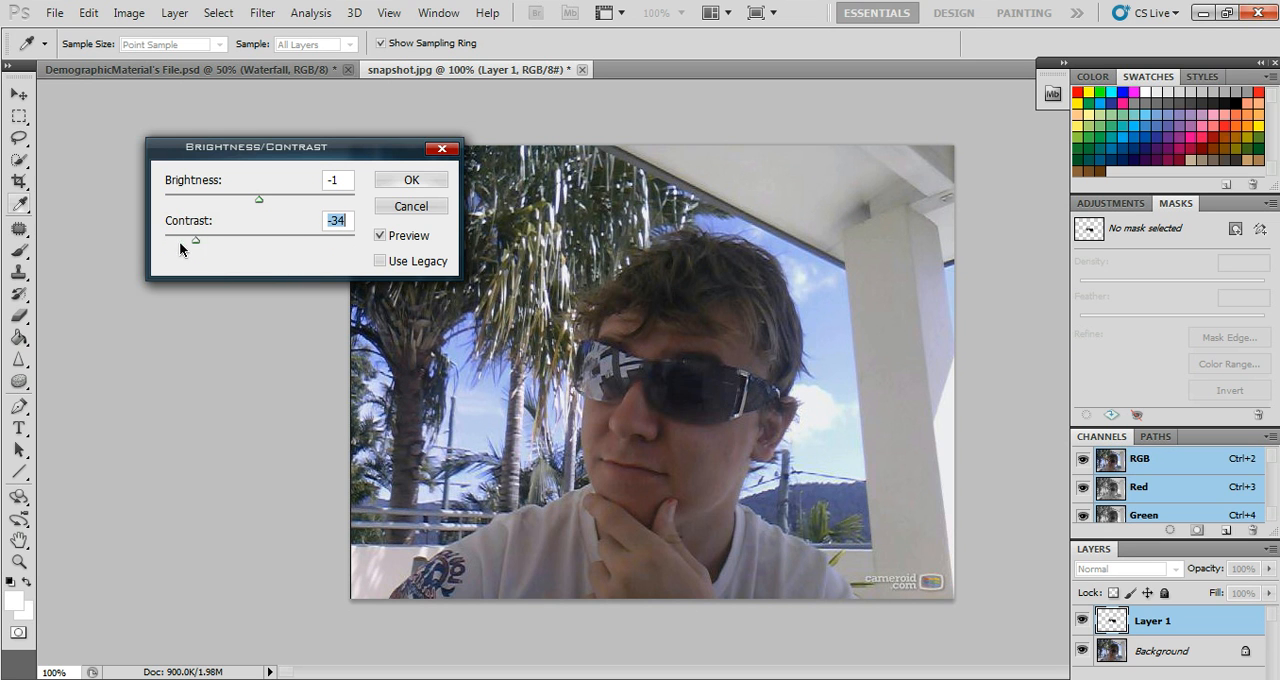
left_click_drag(196, 240, 220, 240)
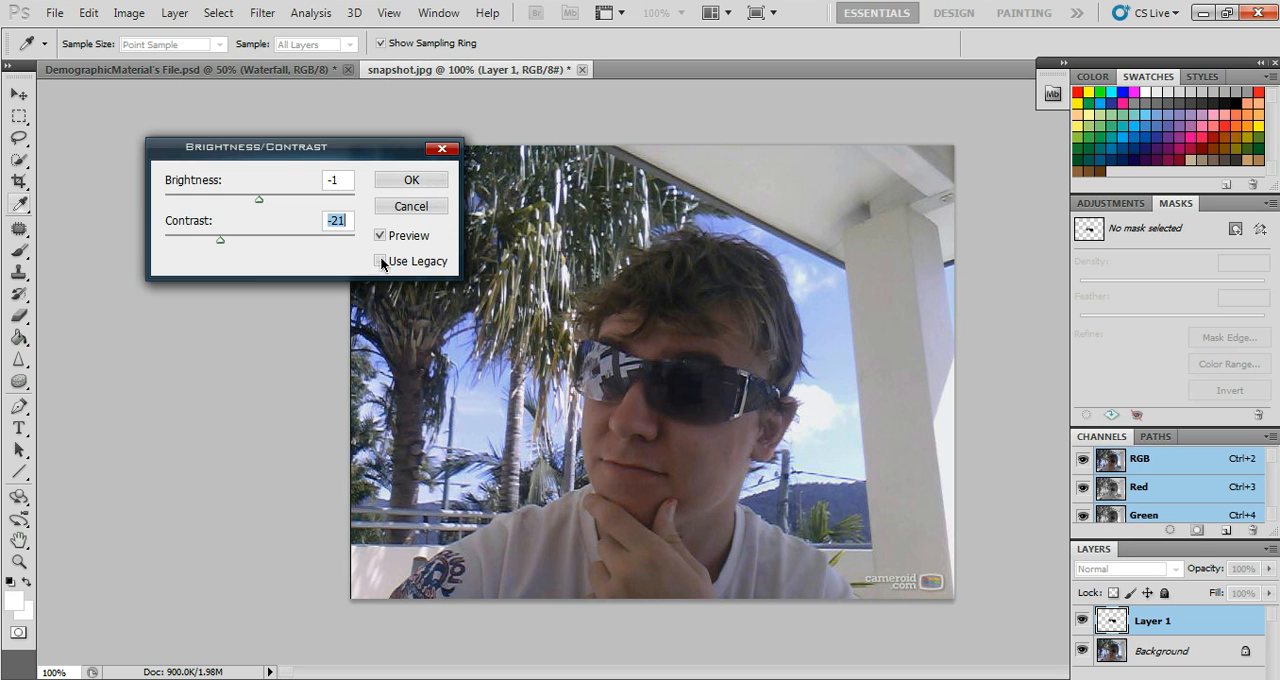
left_click(410, 180)
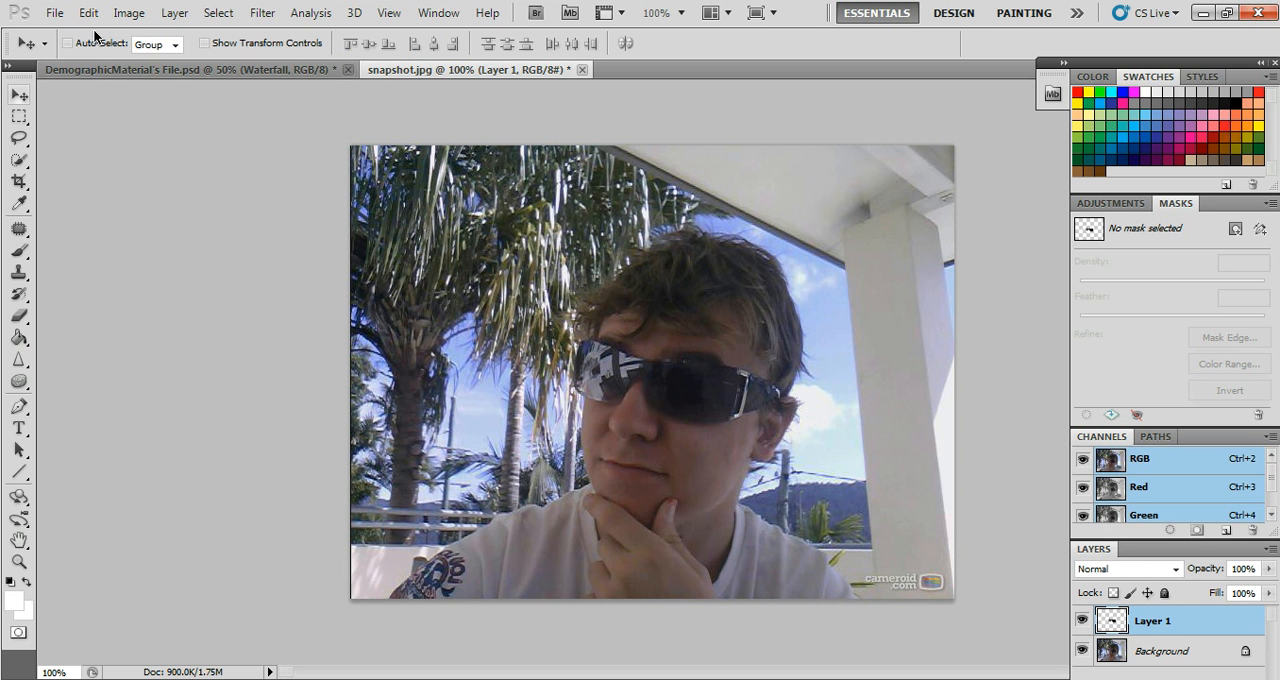
left_click(128, 12)
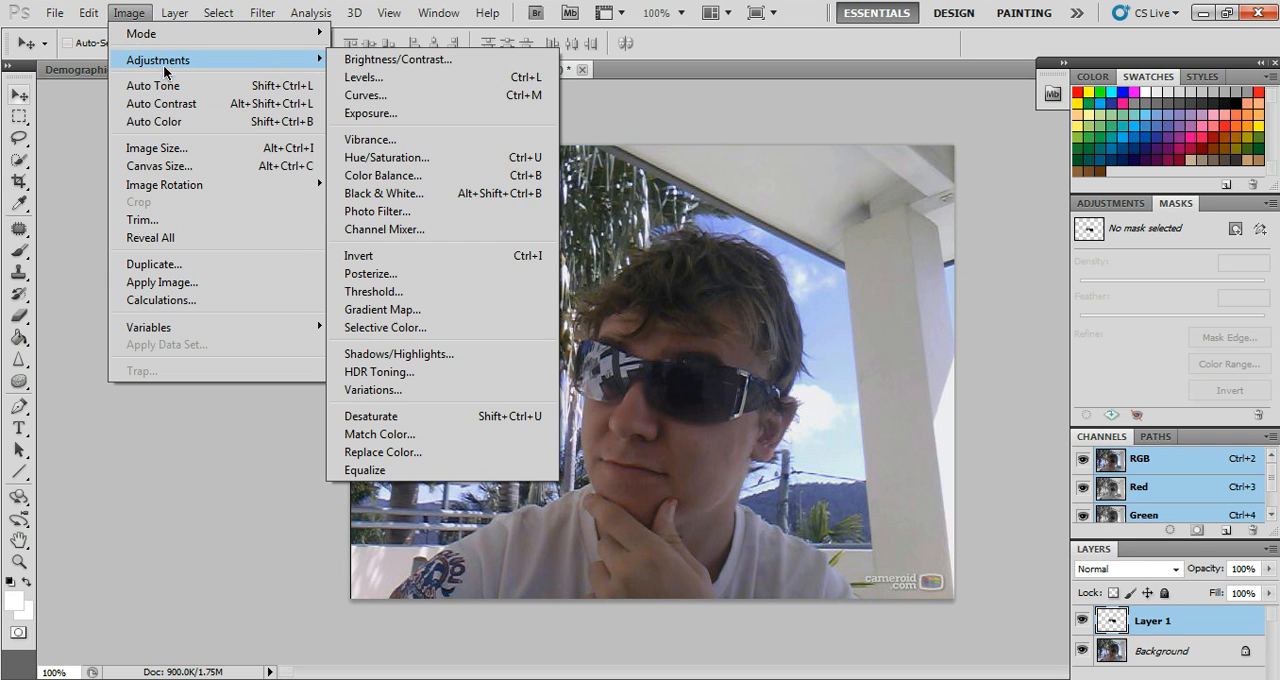
mouse_move(384, 192)
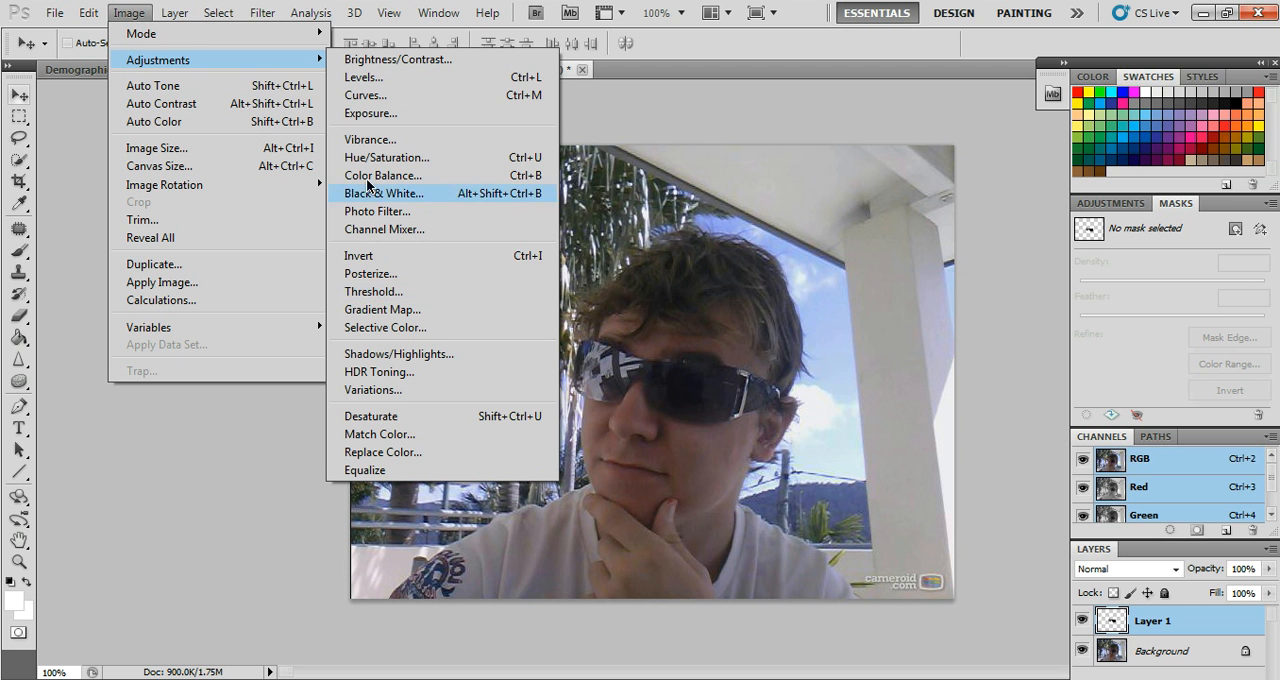
left_click(384, 192)
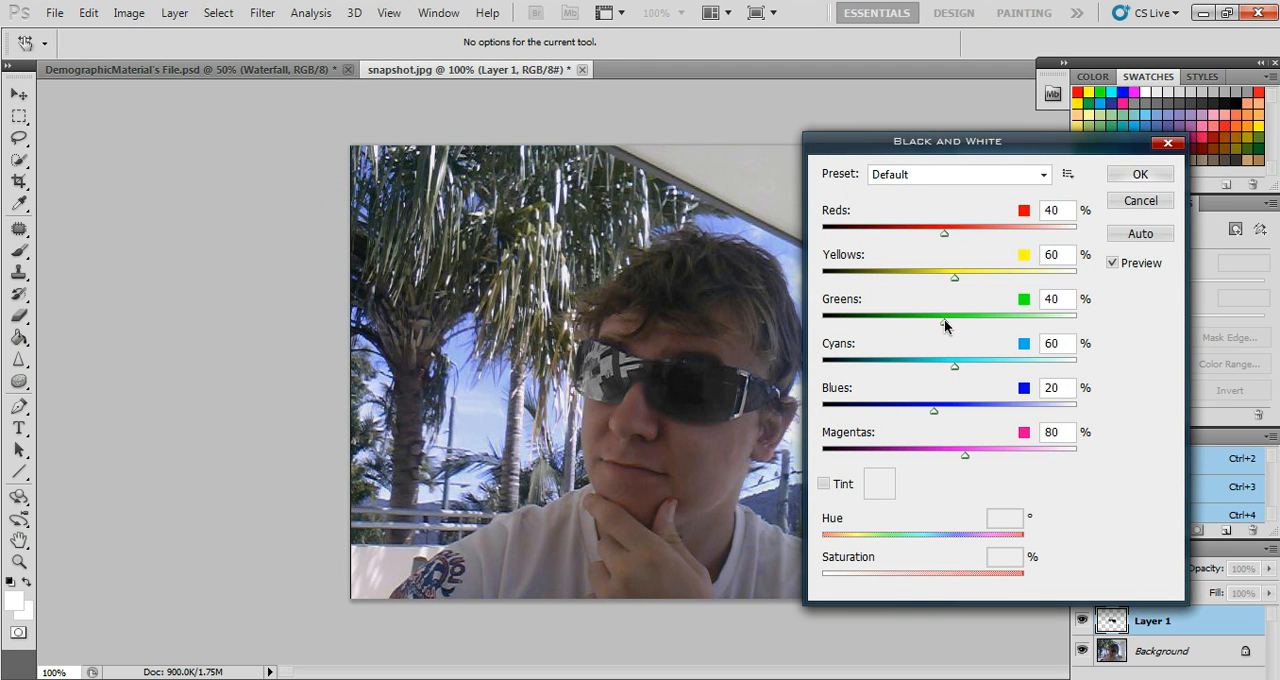
left_click_drag(944, 316, 992, 322)
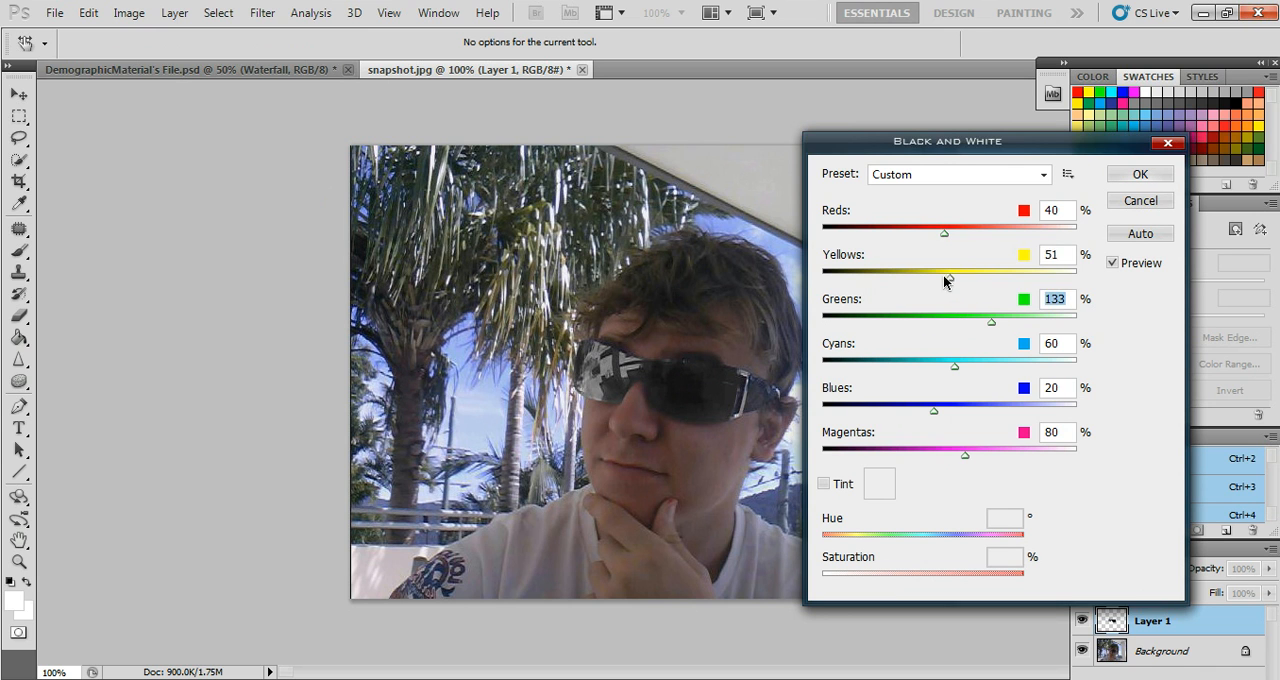
left_click_drag(944, 232, 972, 232)
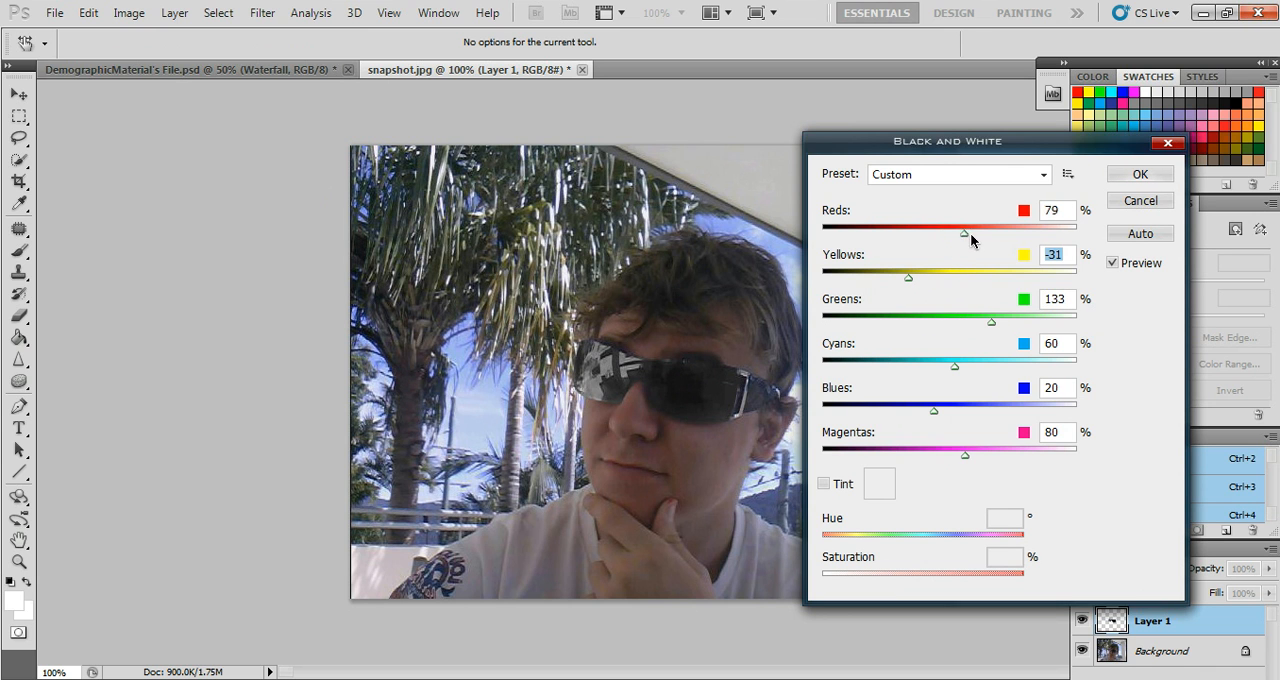
left_click_drag(936, 232, 984, 232)
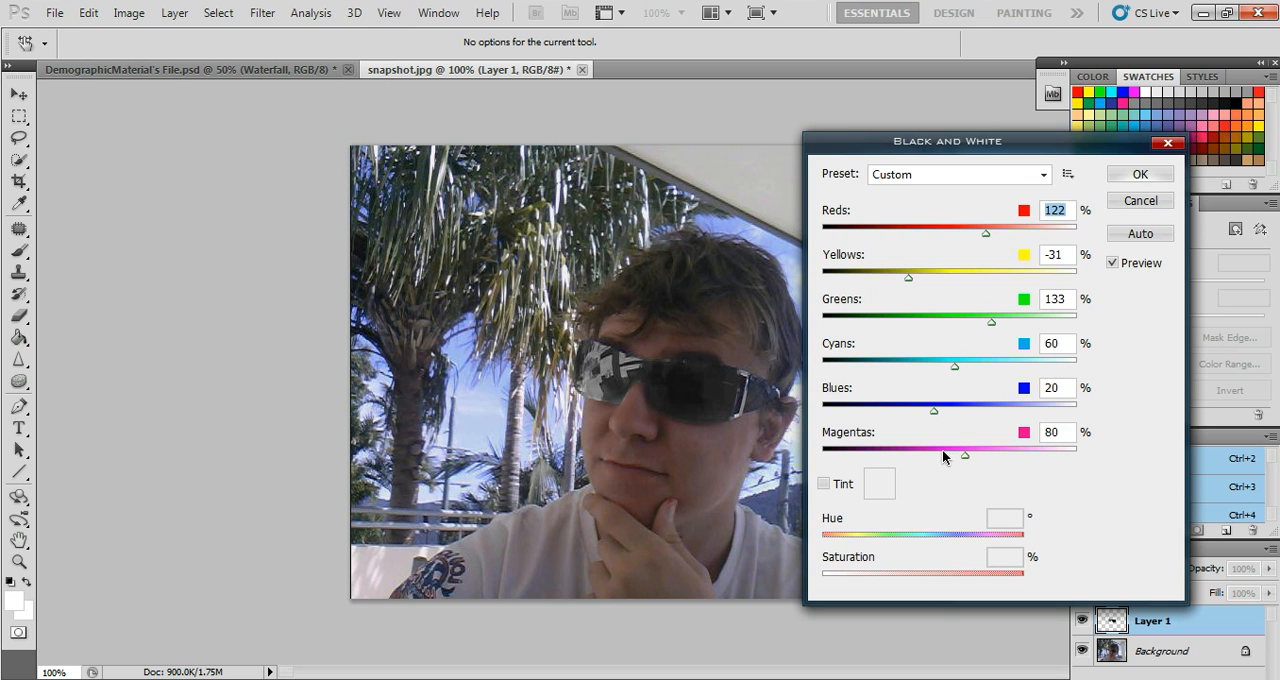
left_click_drag(964, 454, 936, 454)
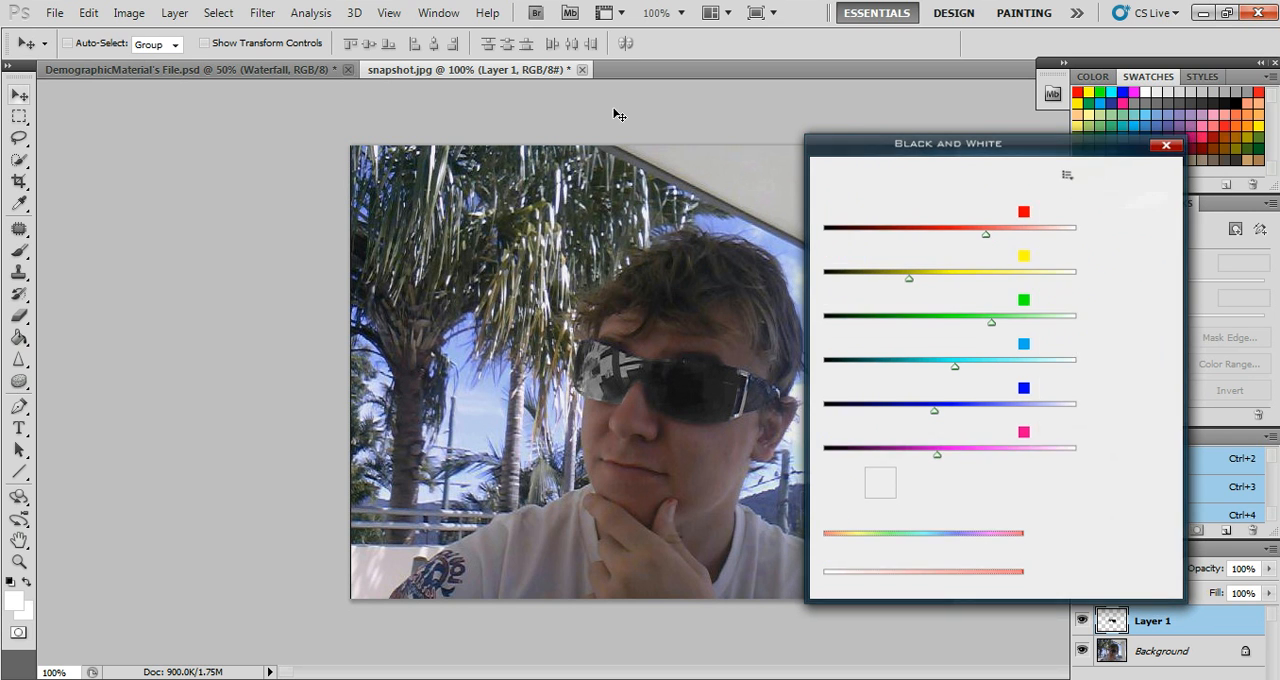
left_click(128, 12)
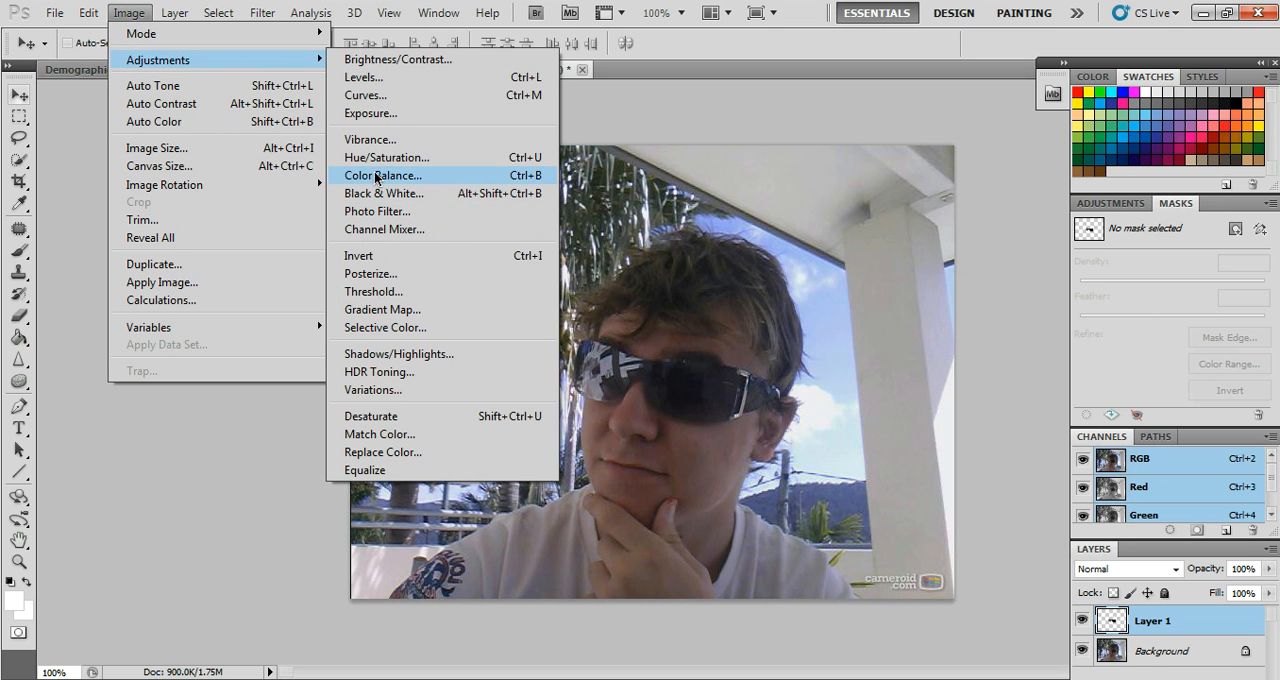
left_click(384, 174)
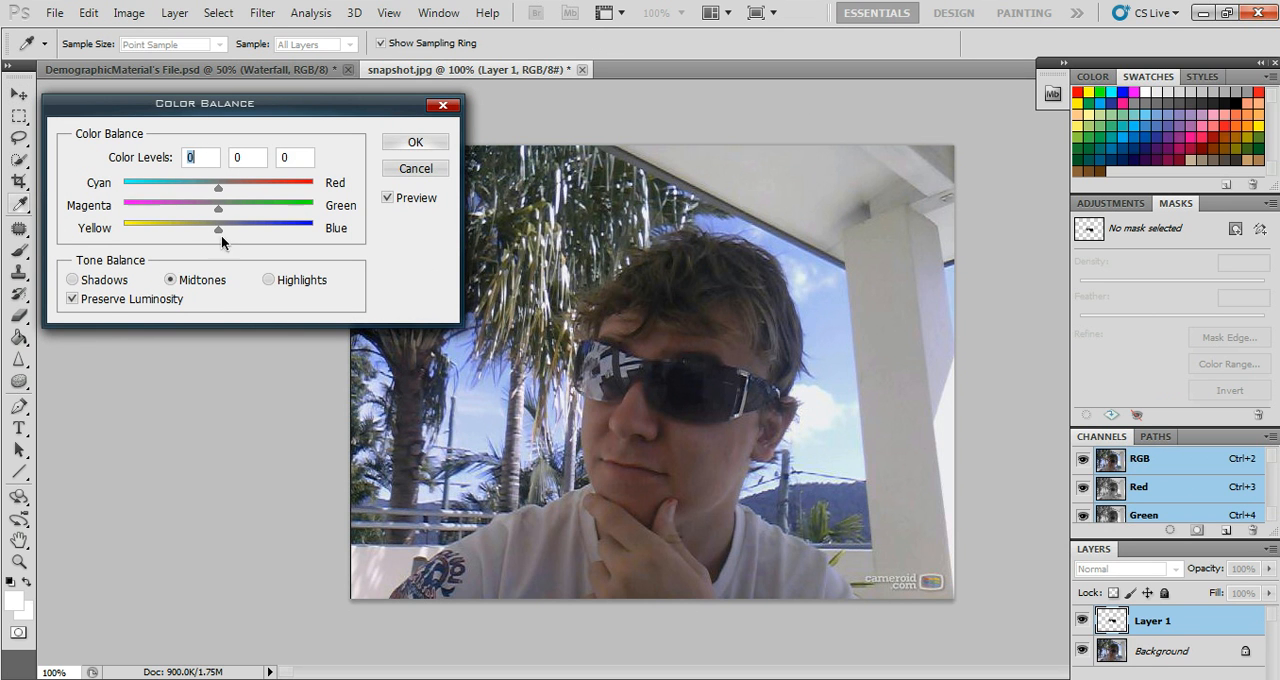
left_click_drag(218, 188, 288, 188)
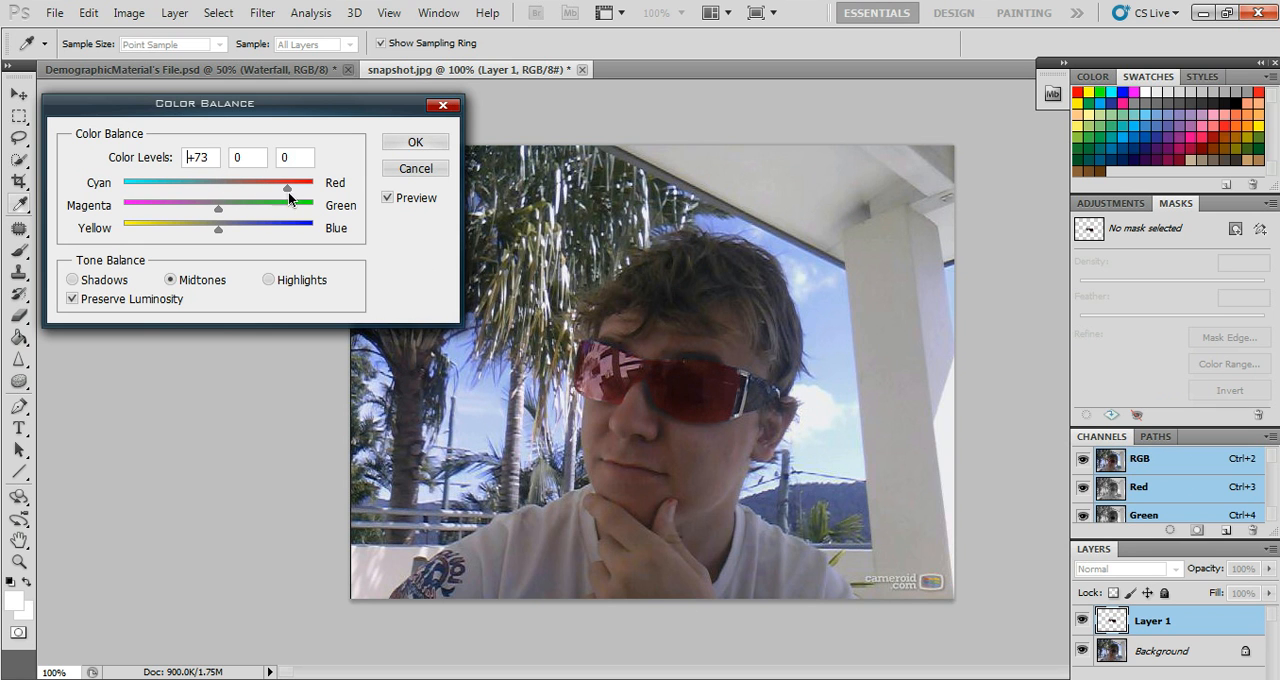
left_click_drag(216, 210, 156, 210)
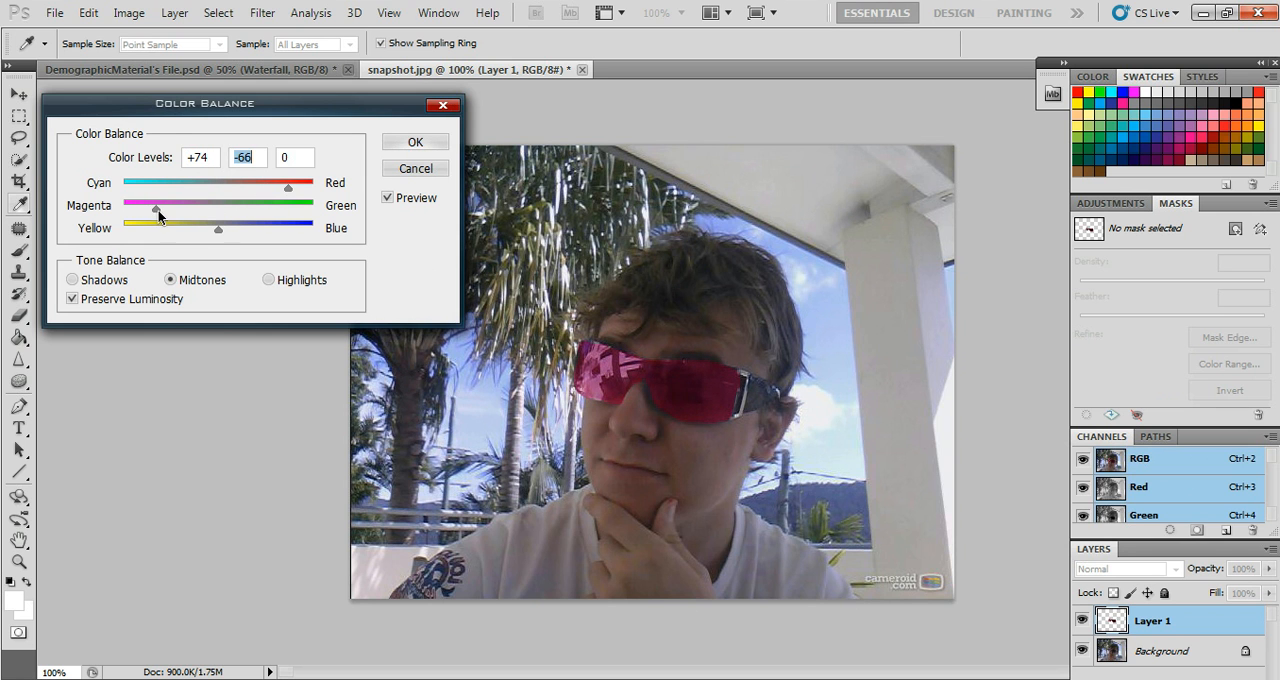
left_click_drag(218, 228, 124, 228)
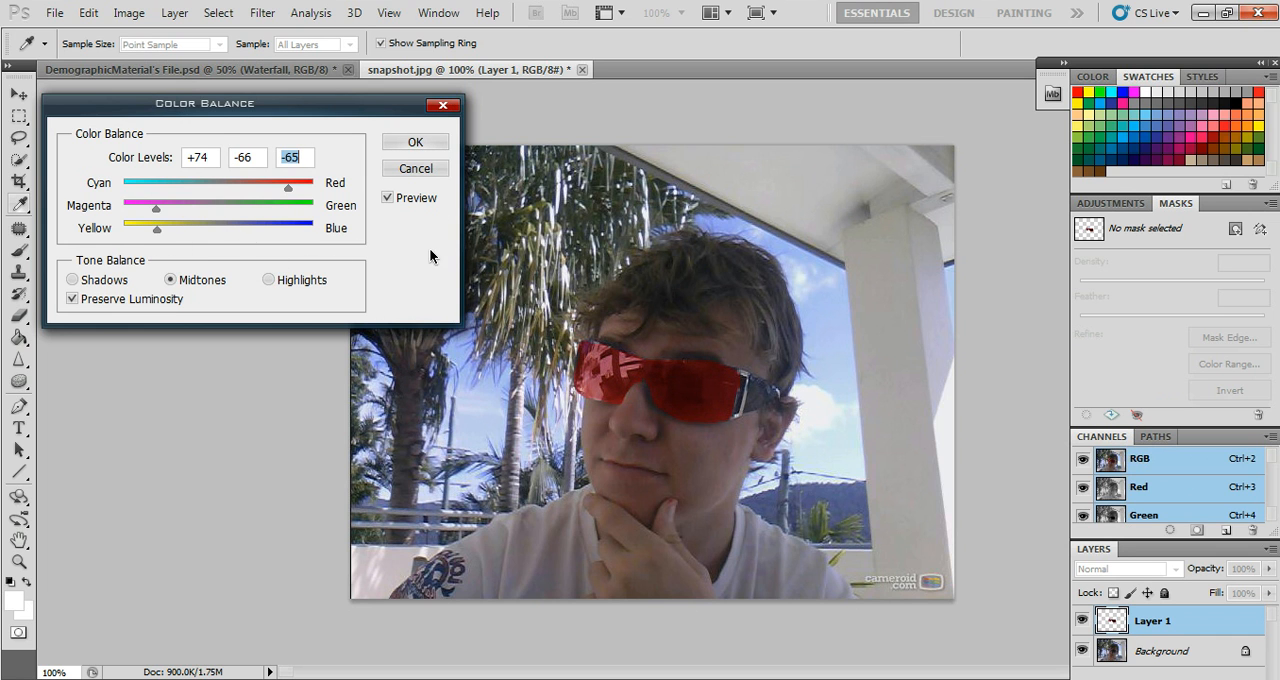
mouse_move(2, 336)
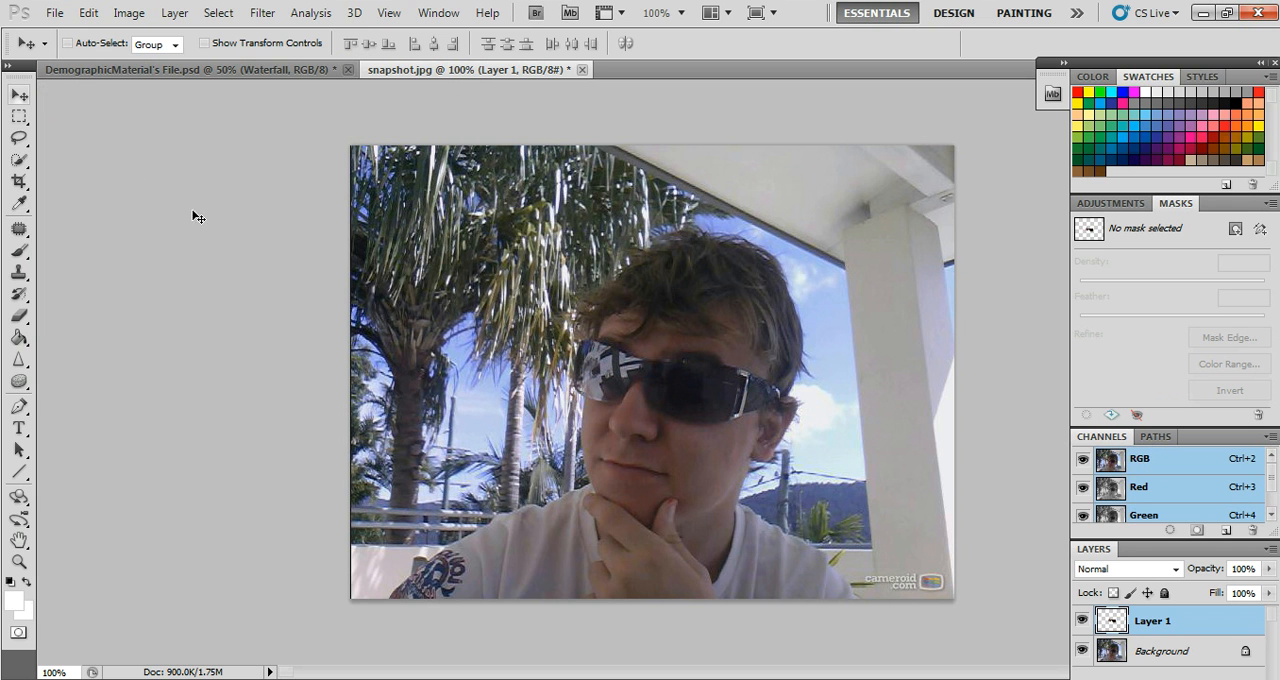
mouse_move(42, 224)
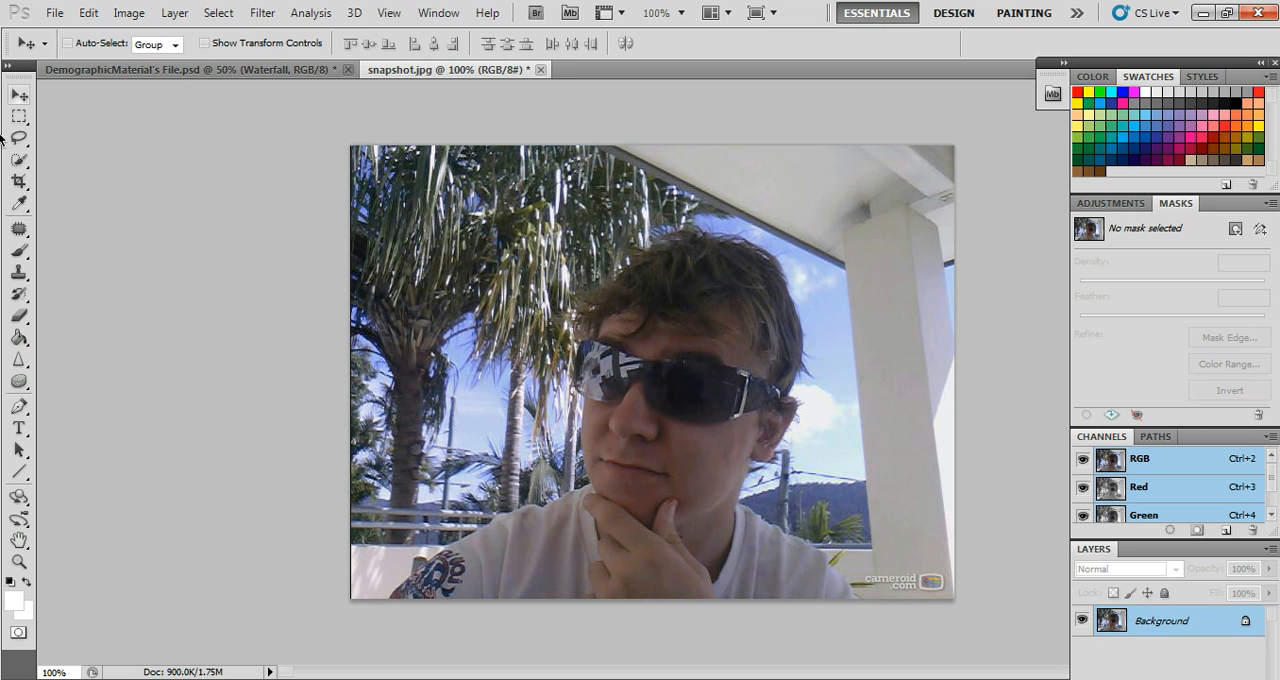
mouse_move(312, 12)
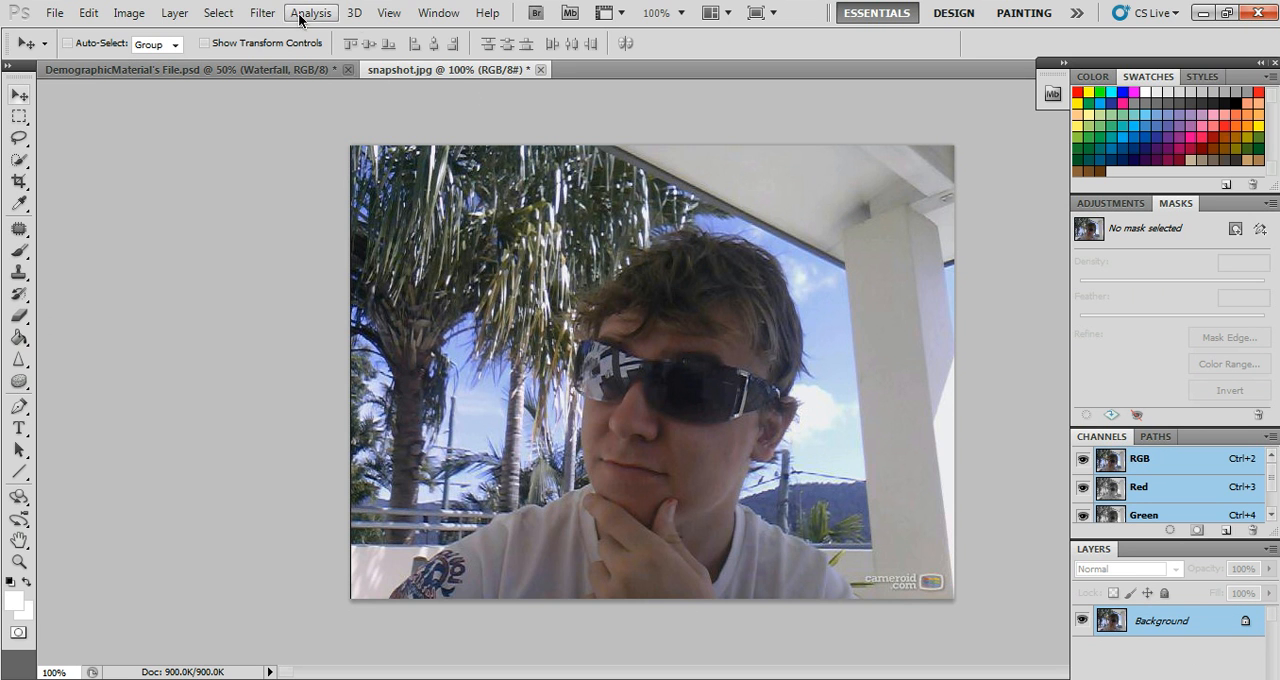
Step: Flatten the sunglasses layer into the Background and bring up the filter list
left_click(262, 12)
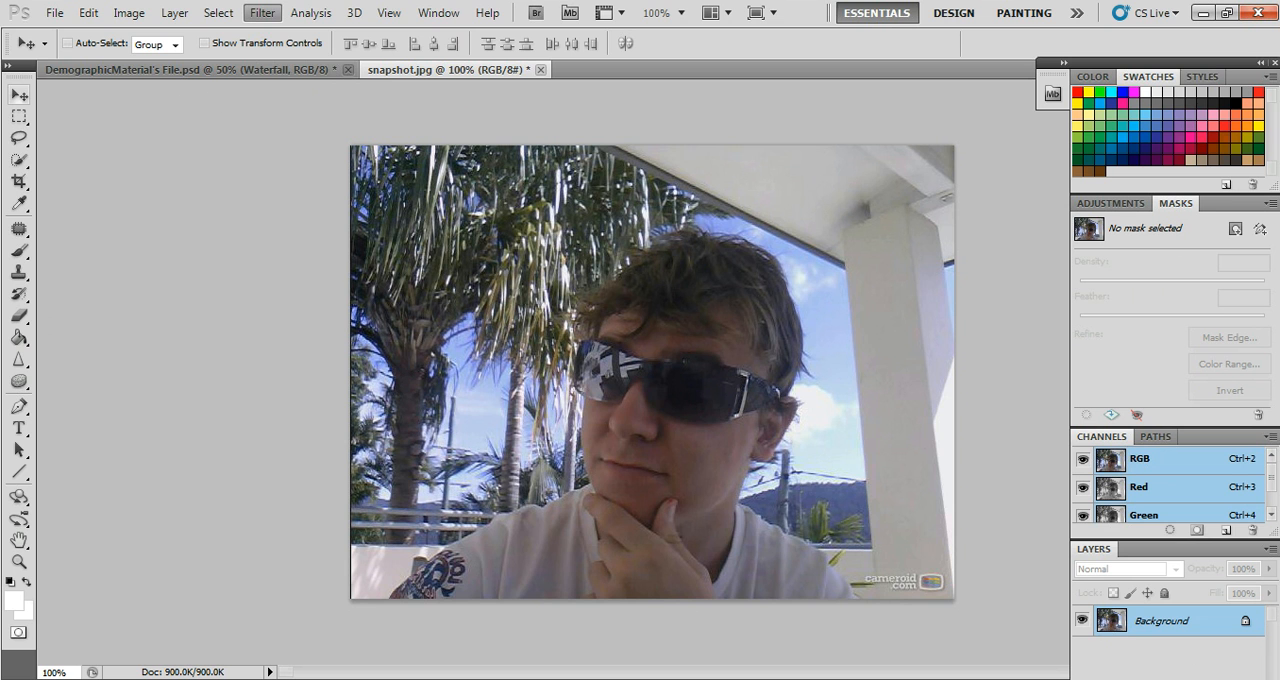
left_click(262, 12)
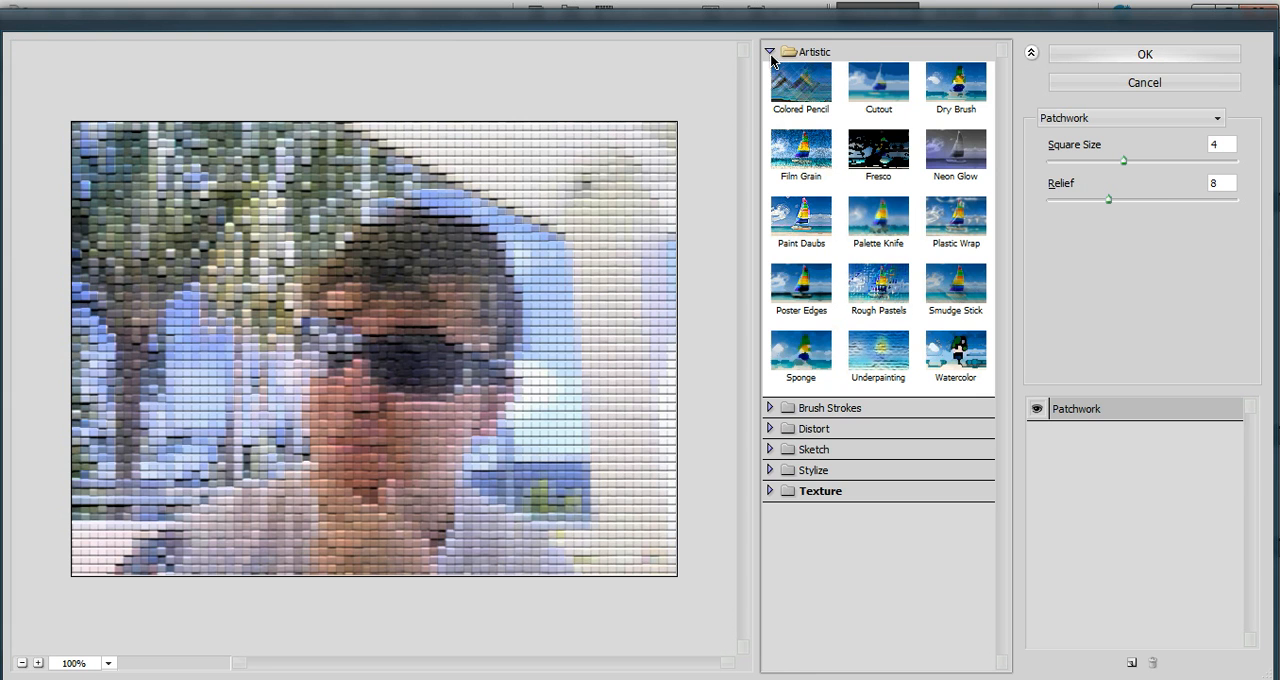
Step: Preview Cutout, Fresco, Paint Daubs and Smudge Stick, then apply Poster Edges
left_click(954, 84)
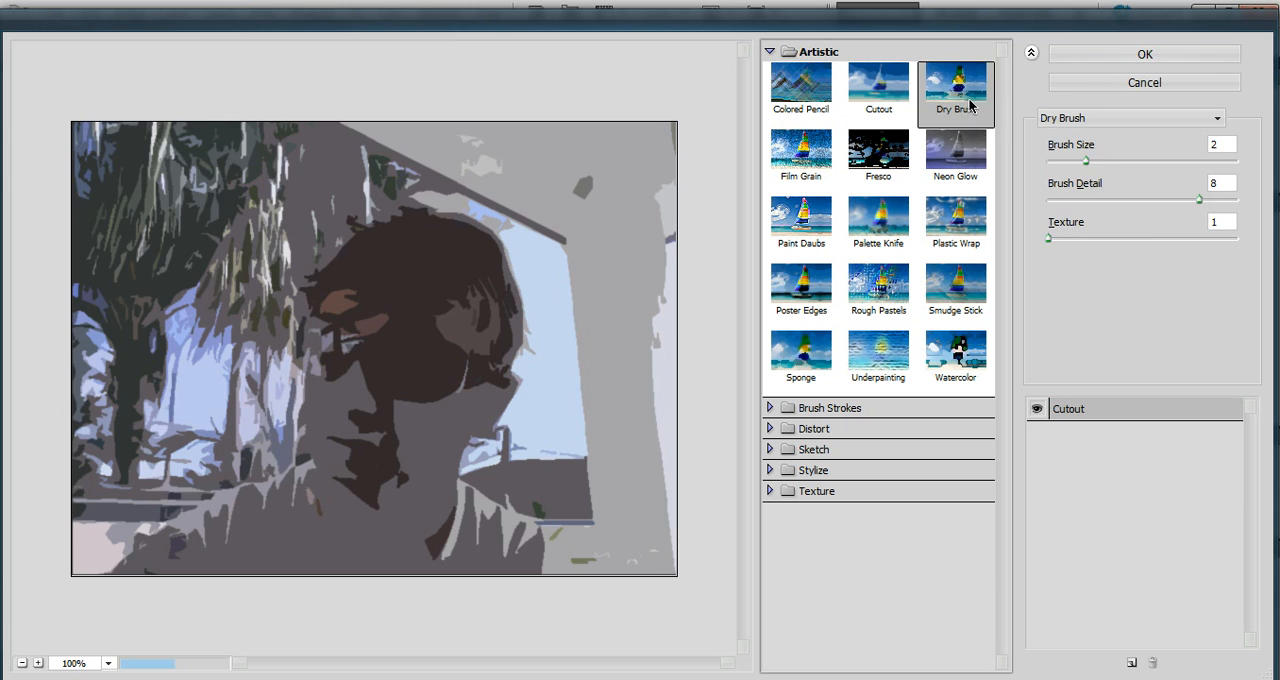
left_click(876, 156)
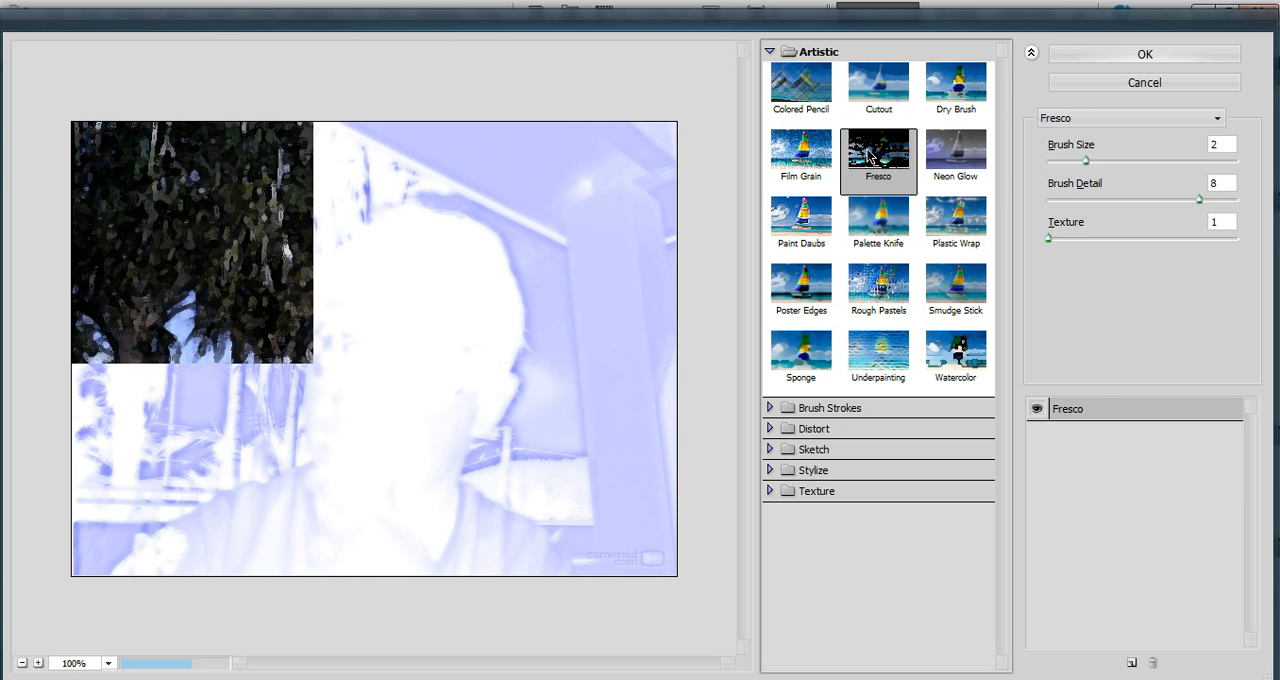
left_click(800, 220)
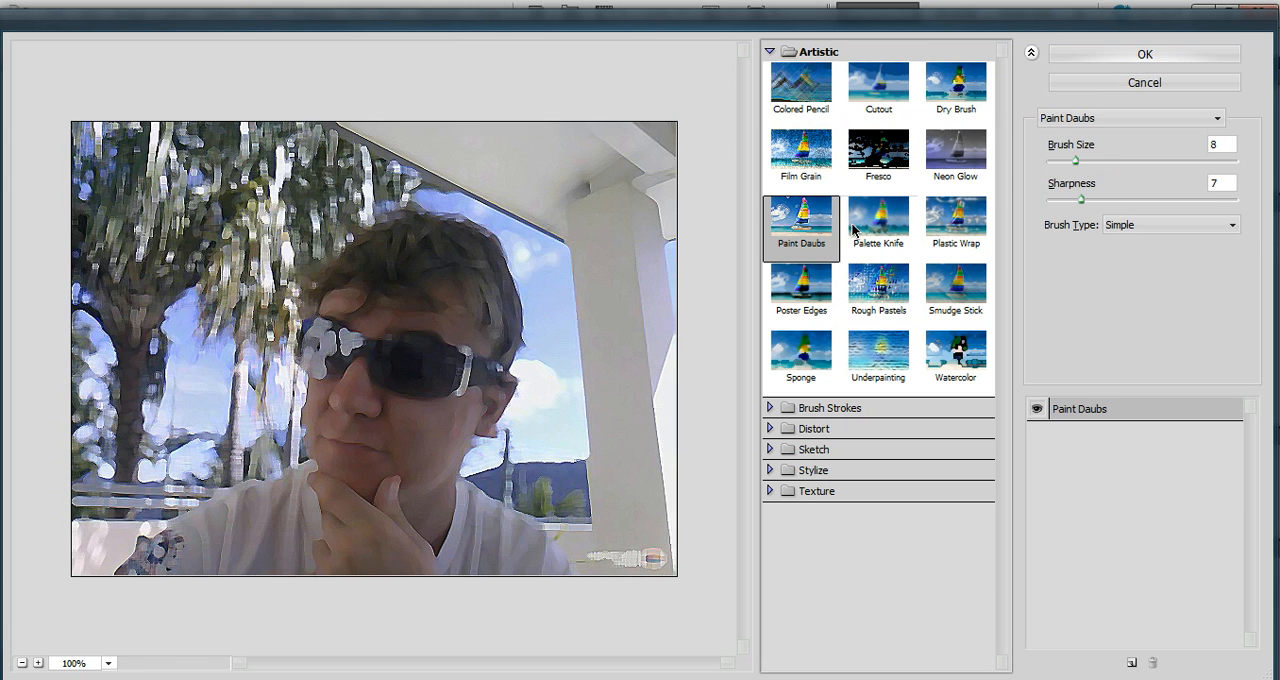
left_click(956, 288)
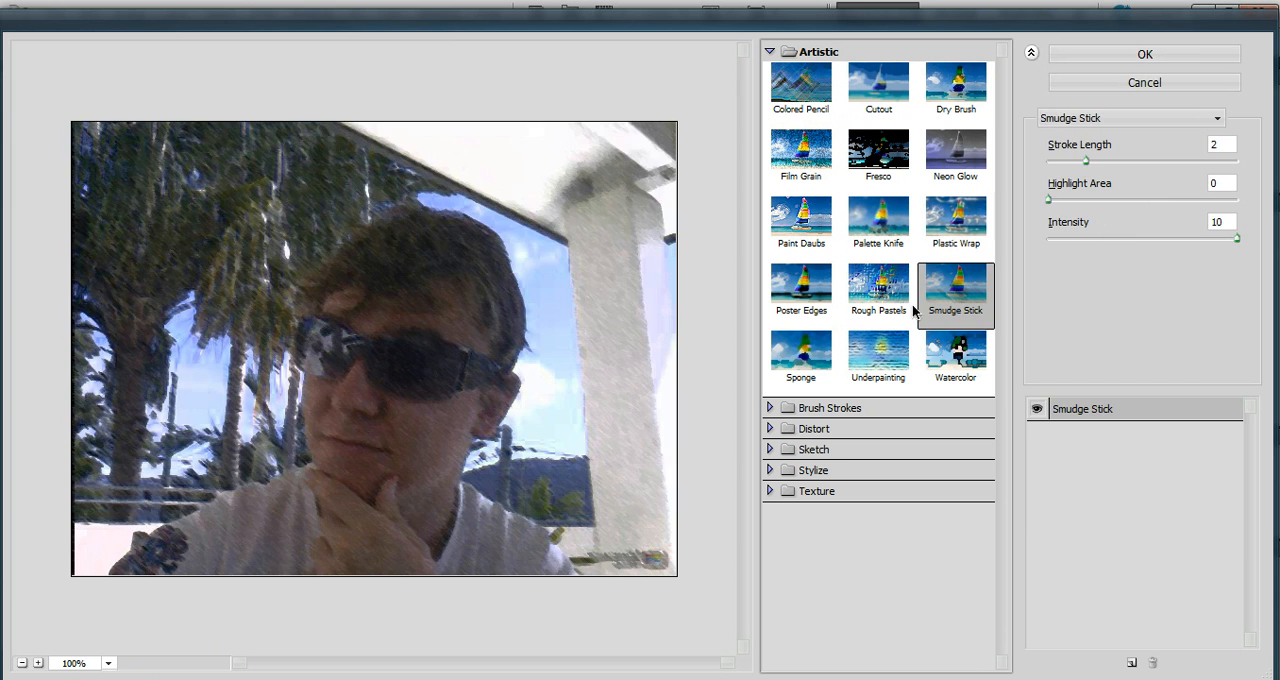
left_click(800, 290)
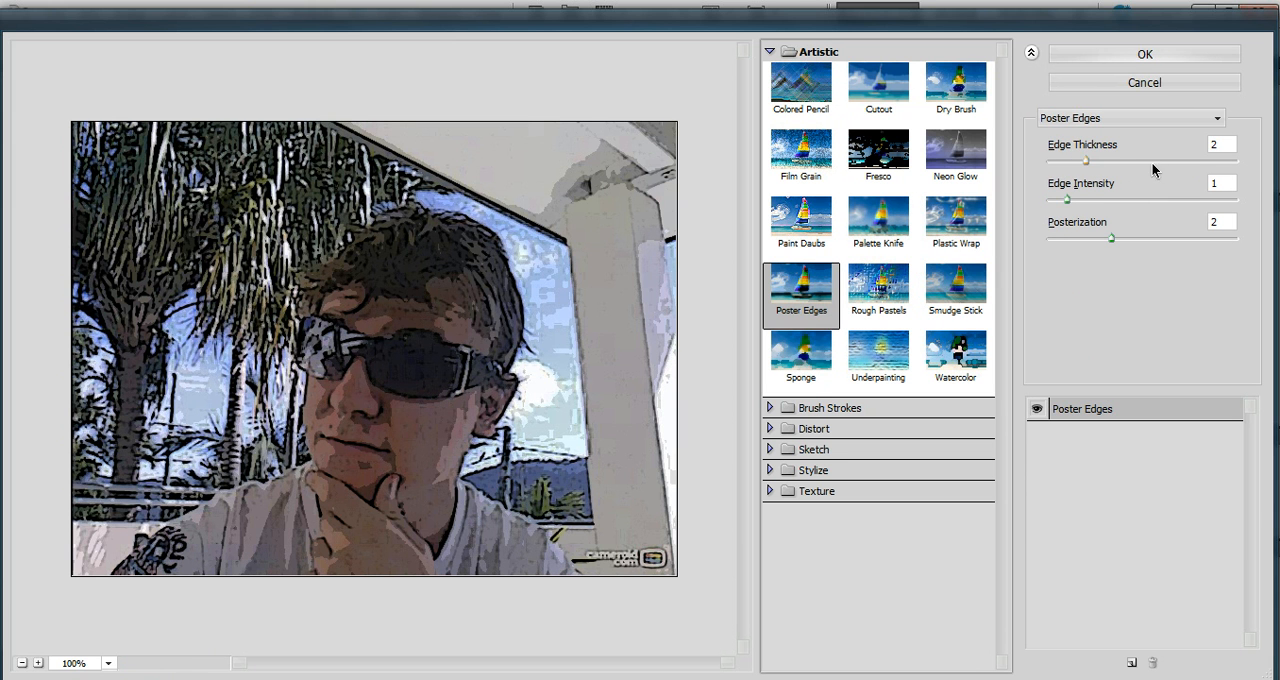
left_click(1144, 82)
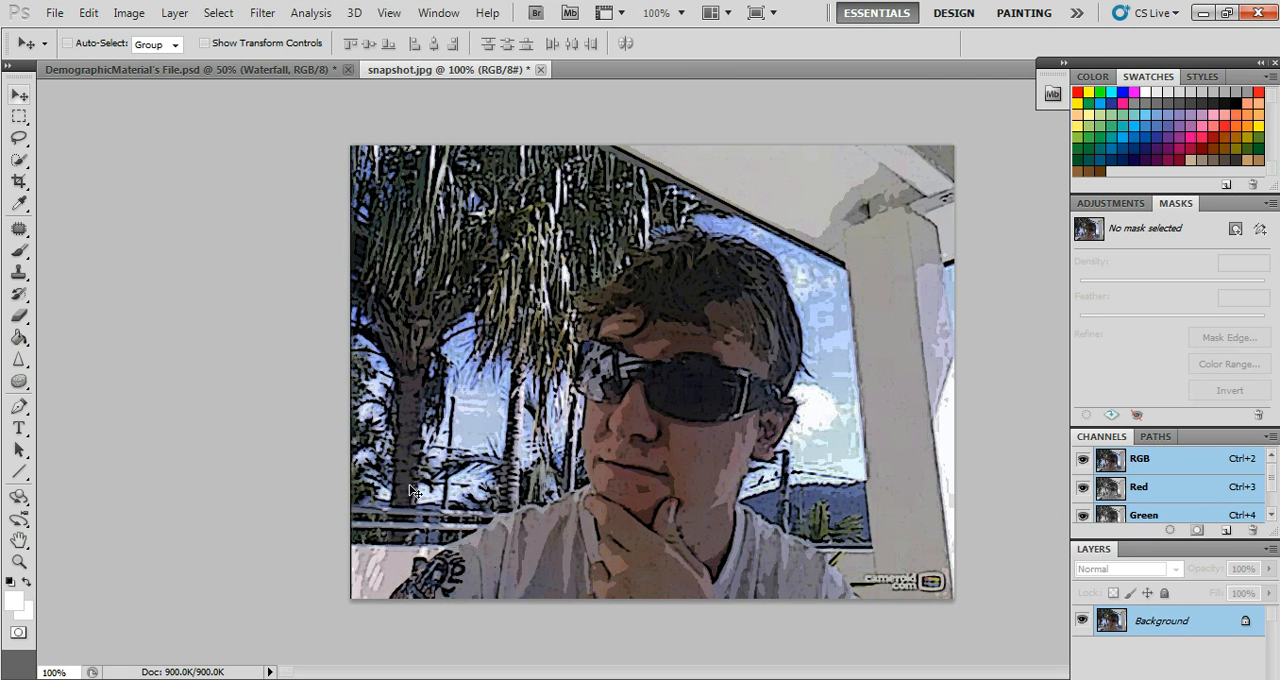
mouse_move(644, 408)
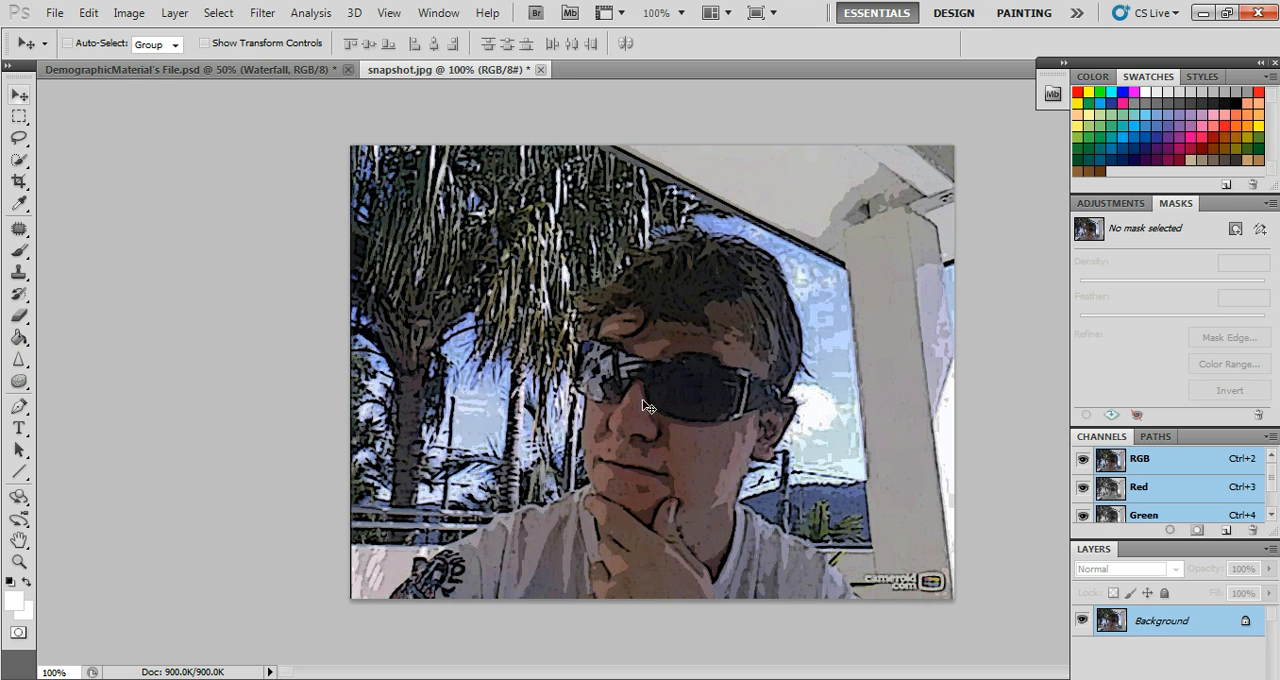
mouse_move(4, 112)
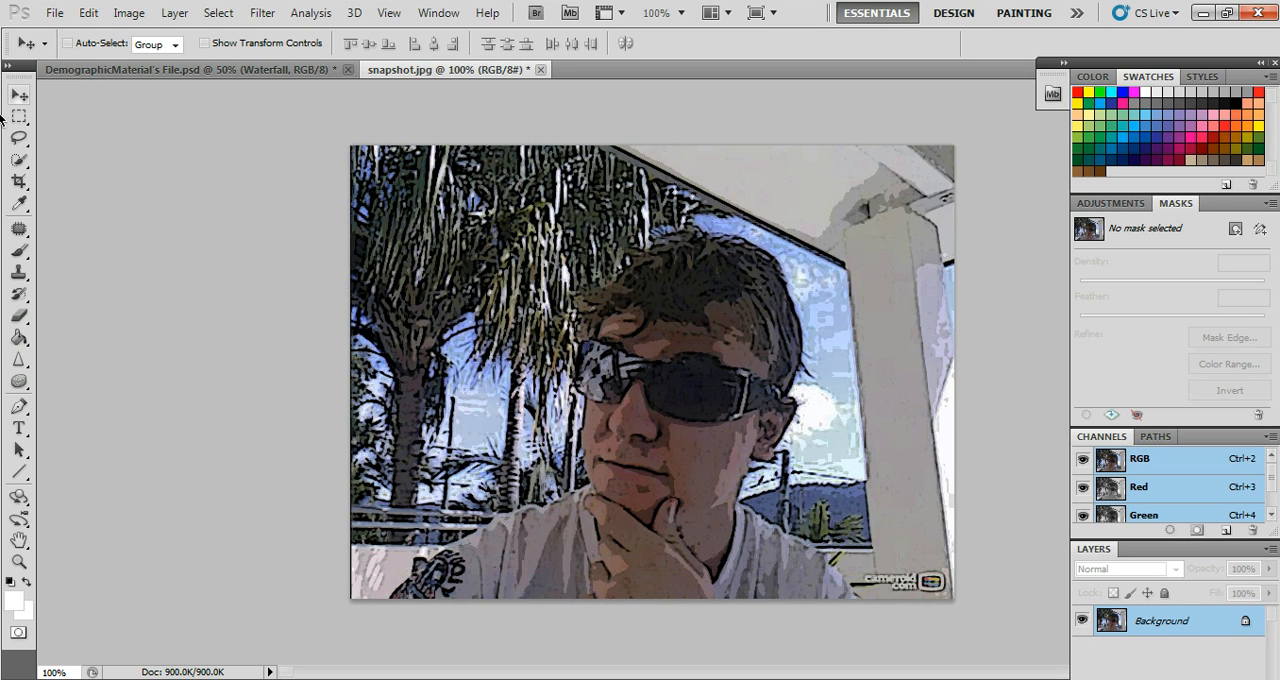
mouse_move(28, 28)
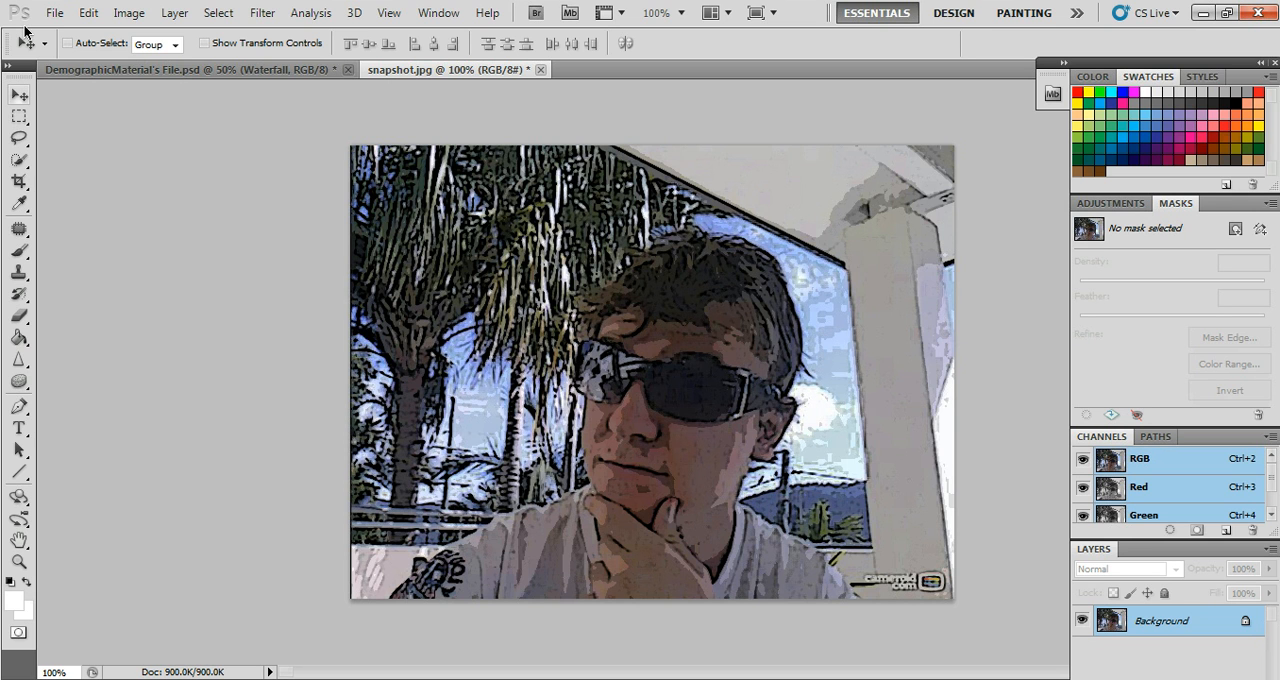
mouse_move(160, 92)
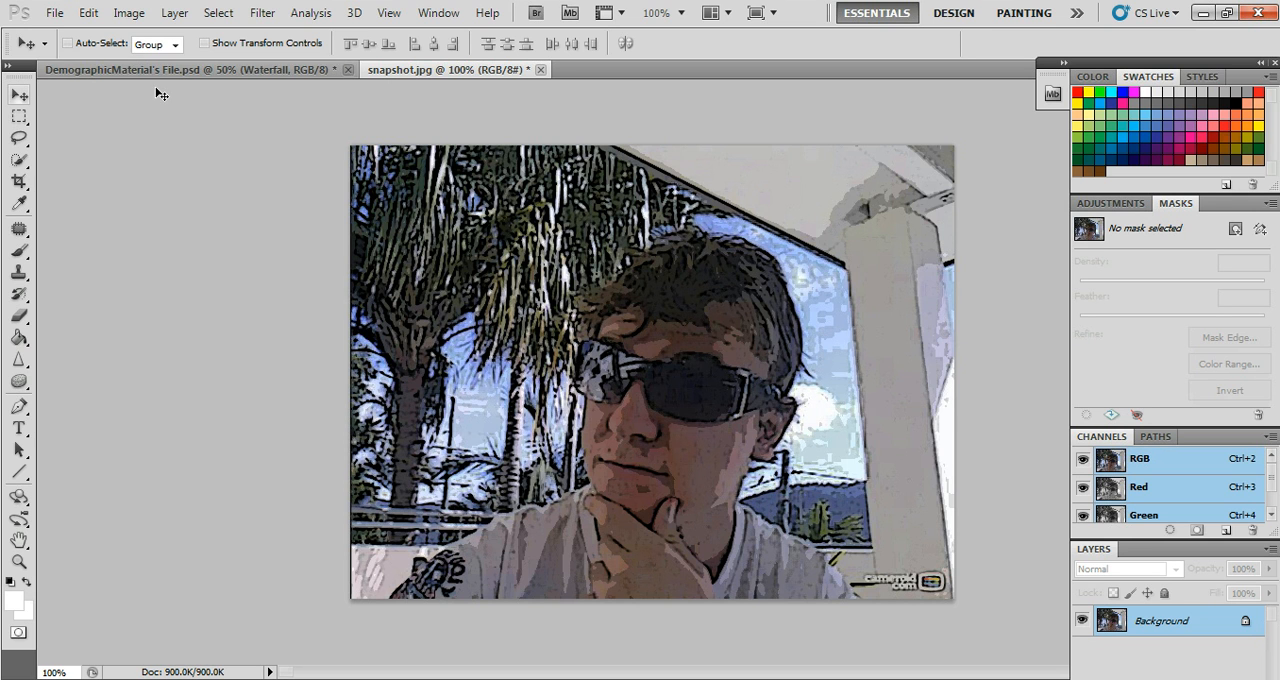